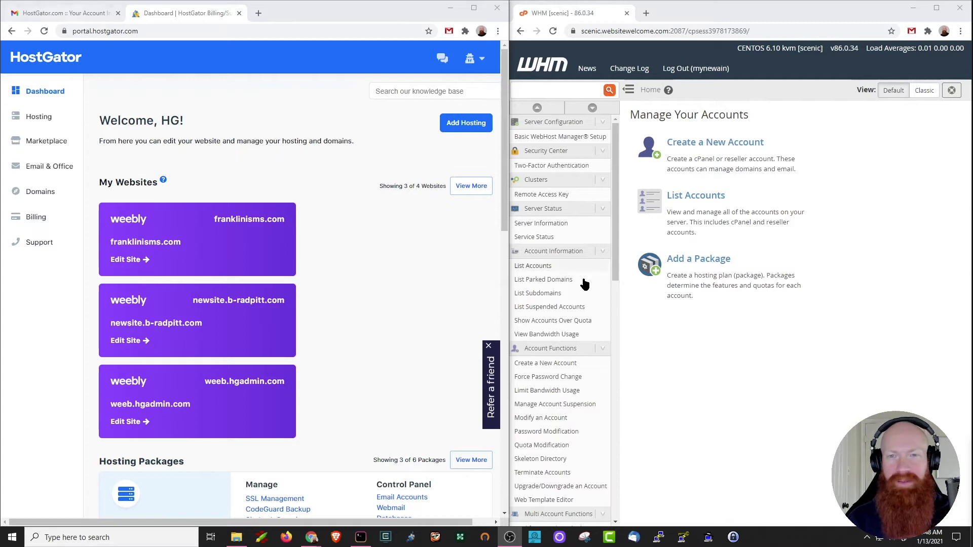
mouse_move(763, 415)
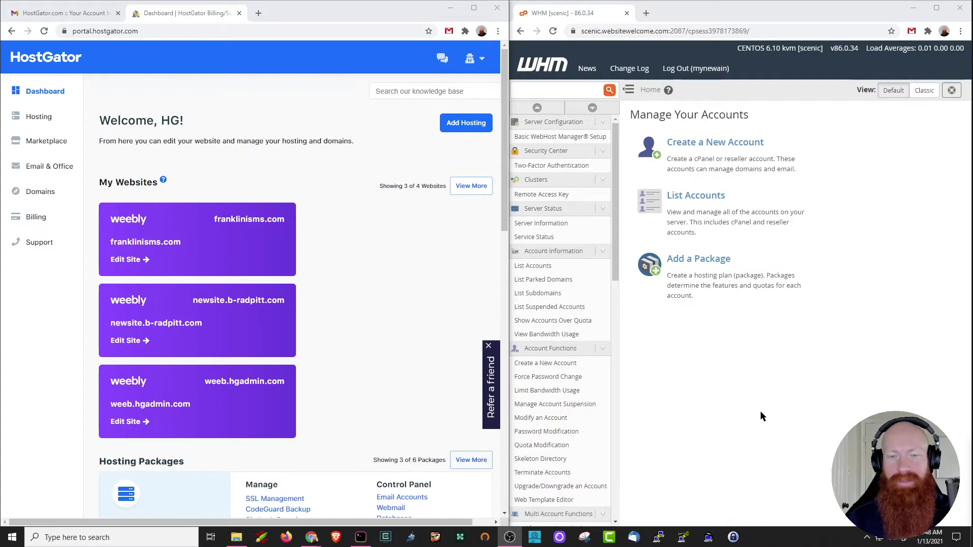
mouse_move(443, 337)
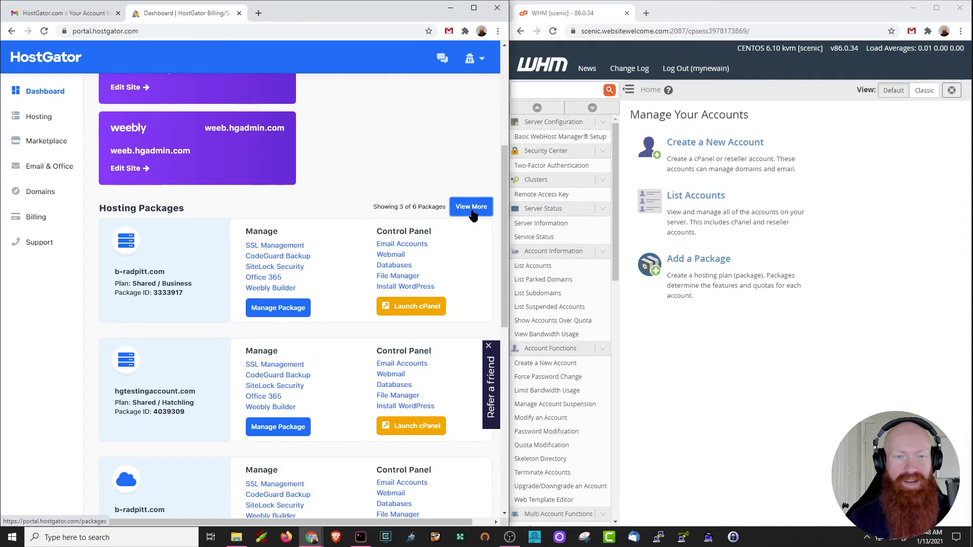
Show the Hosting Packages page listing all six packages on the account
click(471, 207)
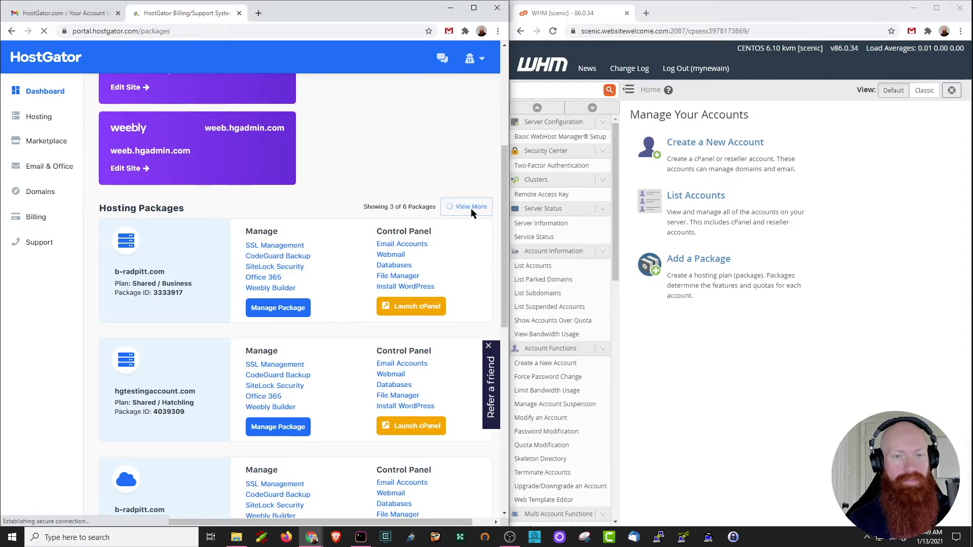
click(466, 206)
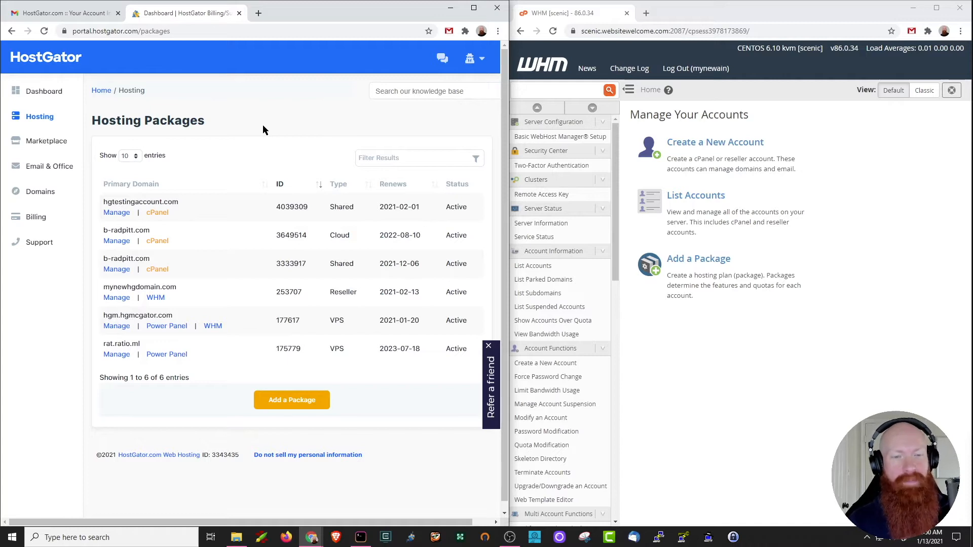
mouse_move(122, 287)
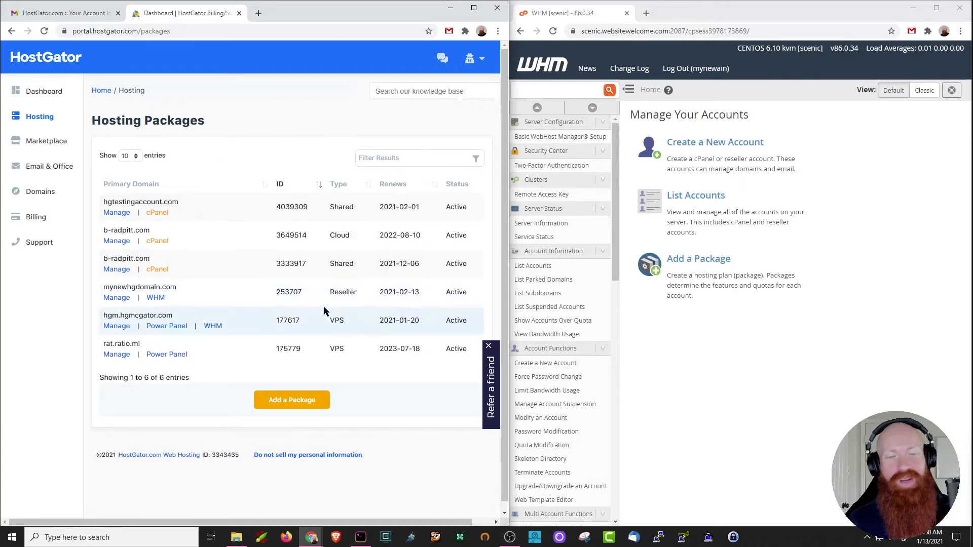
mouse_move(316, 296)
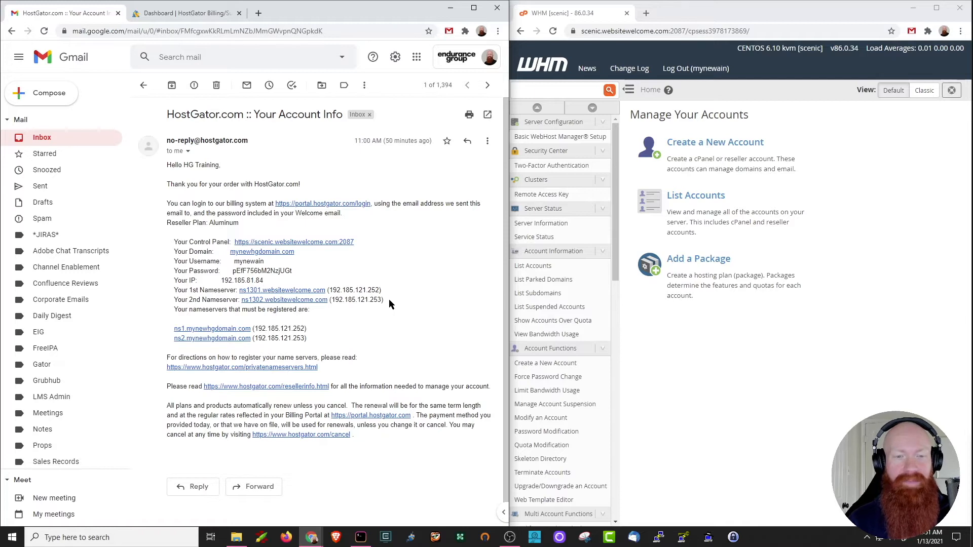
drag(172, 290, 384, 300)
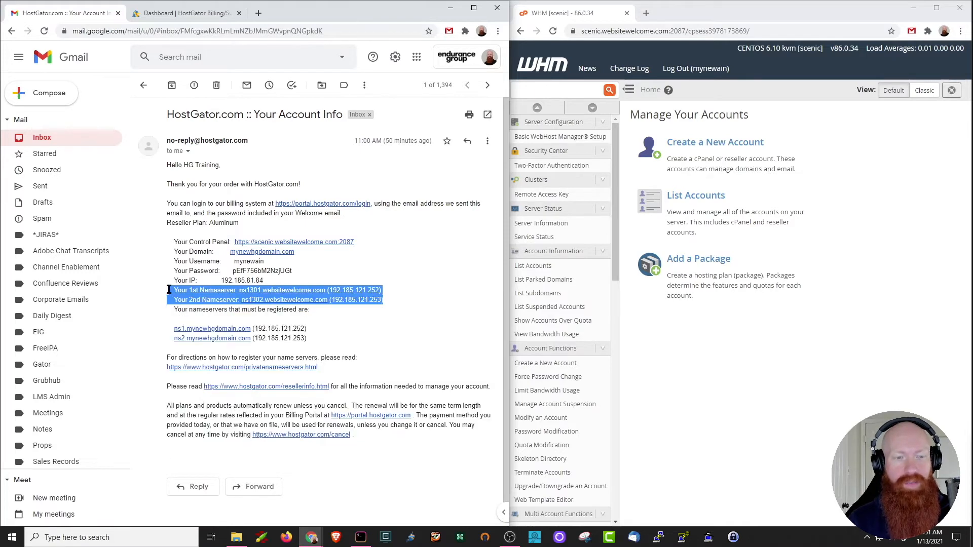
mouse_move(490, 304)
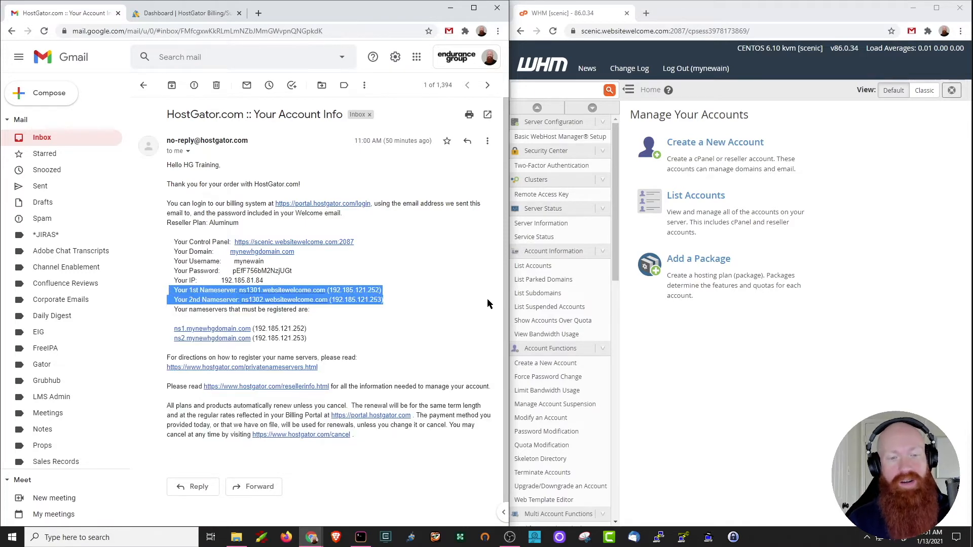
mouse_move(459, 309)
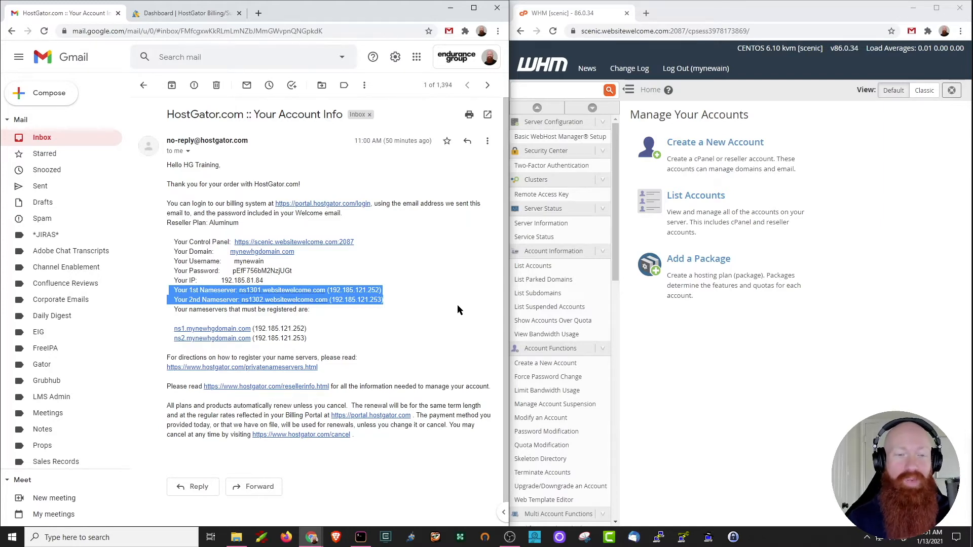
click(224, 323)
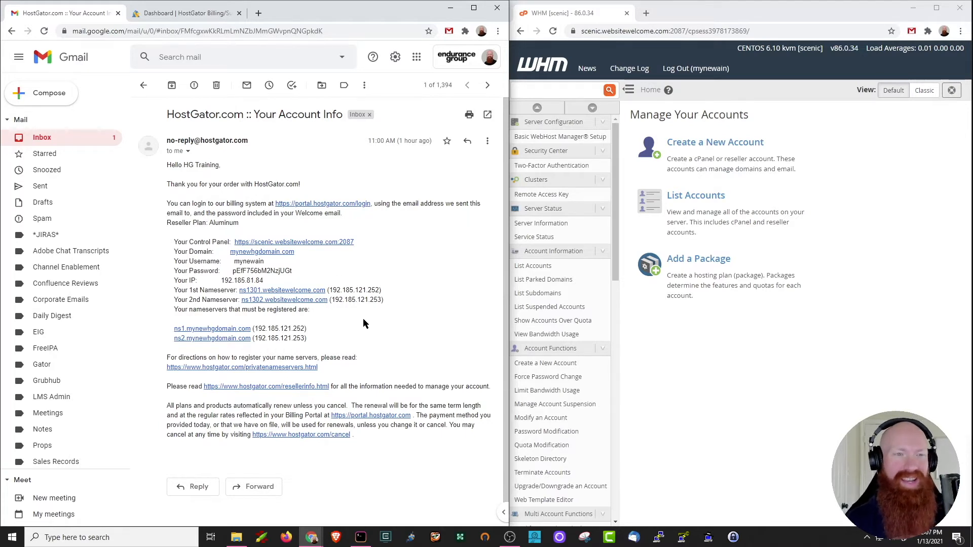
Go to Manage Domains and expand mynewhgdomain.com's overview showing its HostGator nameservers
click(183, 14)
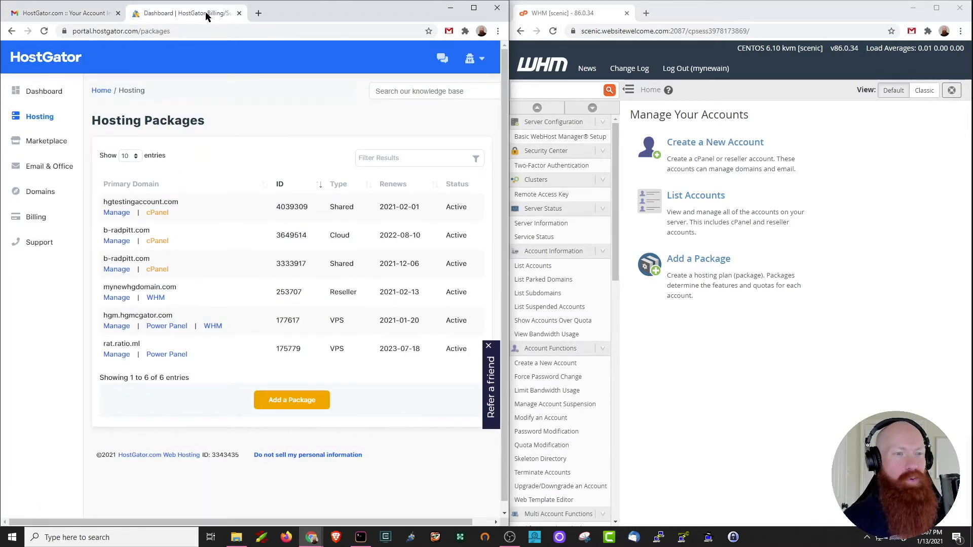
click(40, 191)
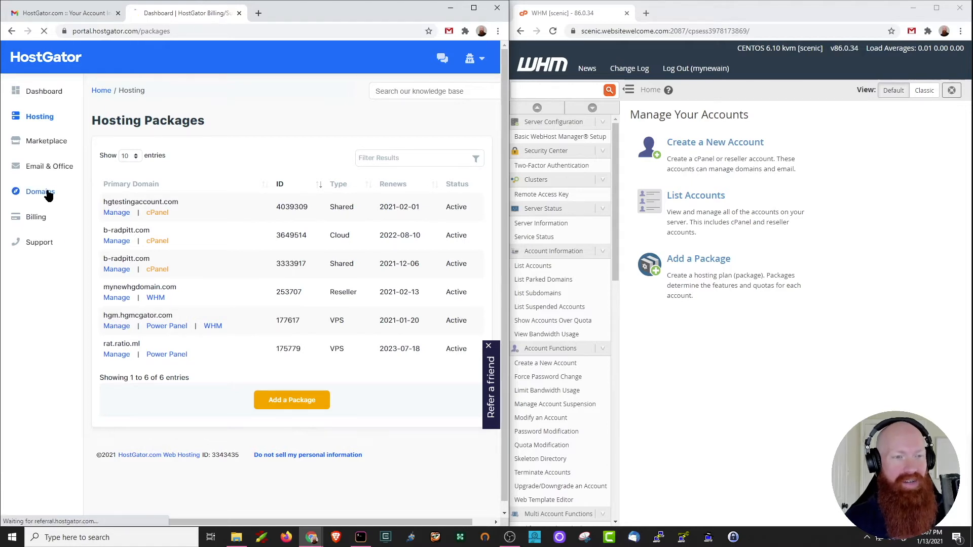
click(39, 192)
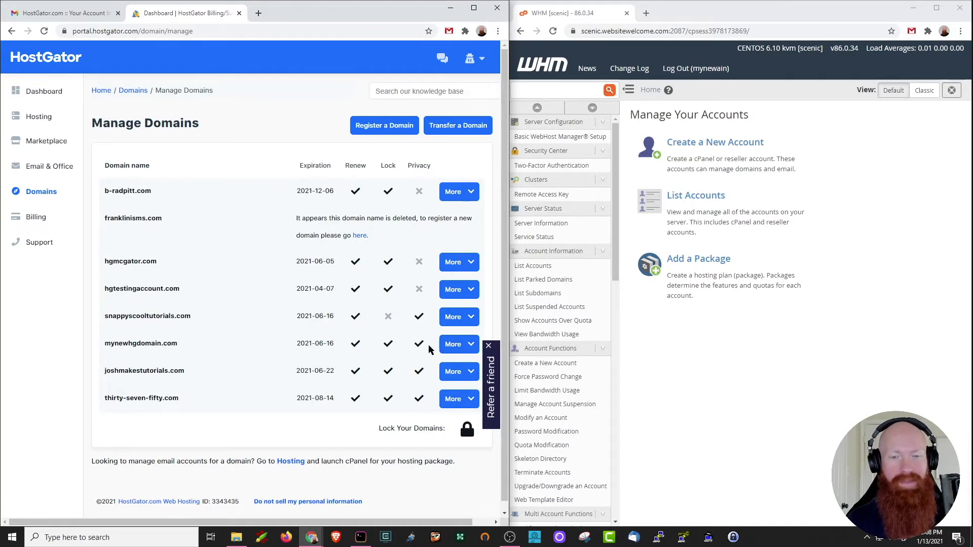
click(453, 345)
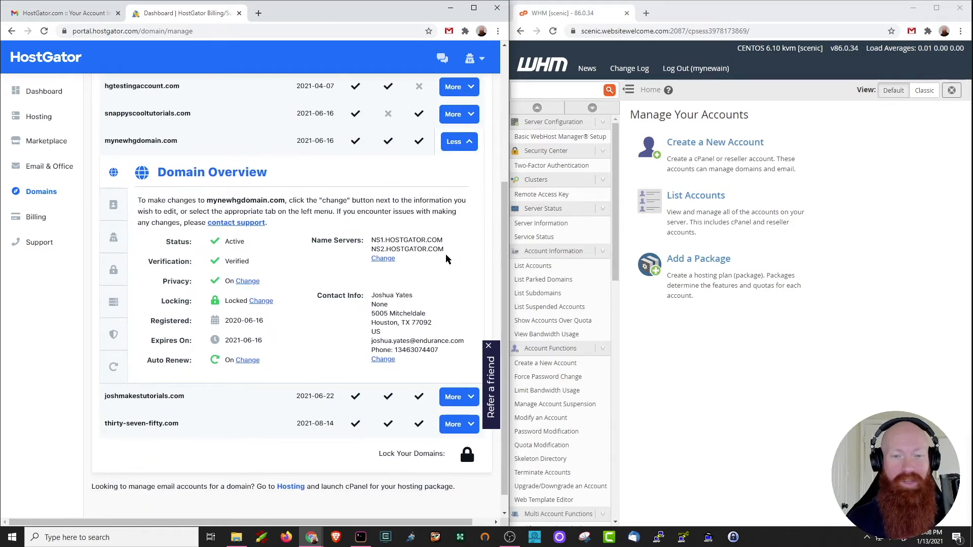
mouse_move(408, 258)
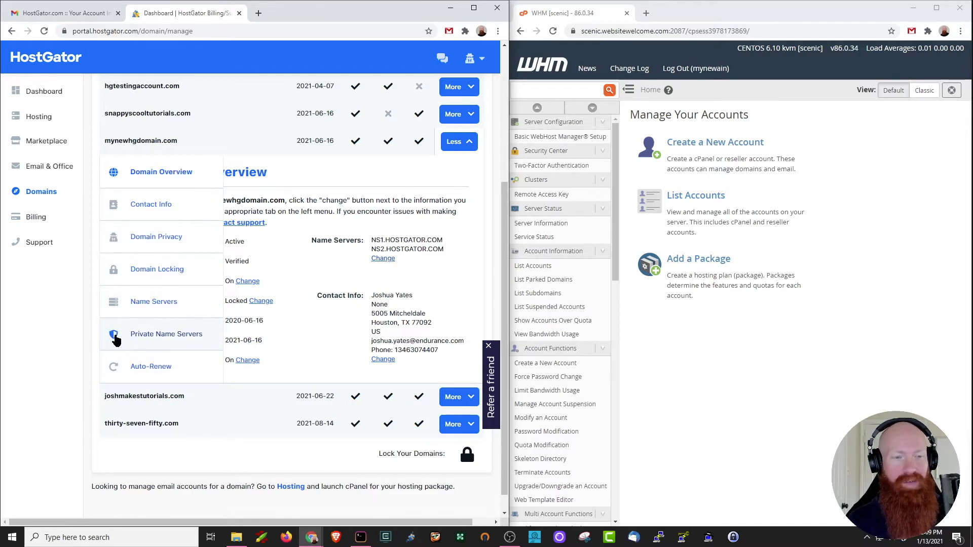
Start the Private Name Servers form with ns1's IP 192.185.121.252 from the welcome email
click(166, 334)
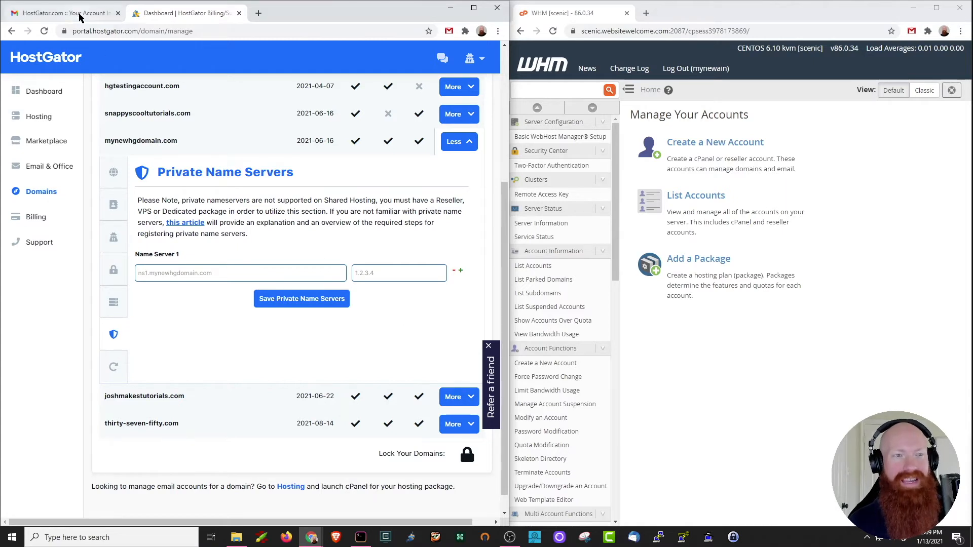
click(62, 12)
text(ns1.mynewhgdomain.com)
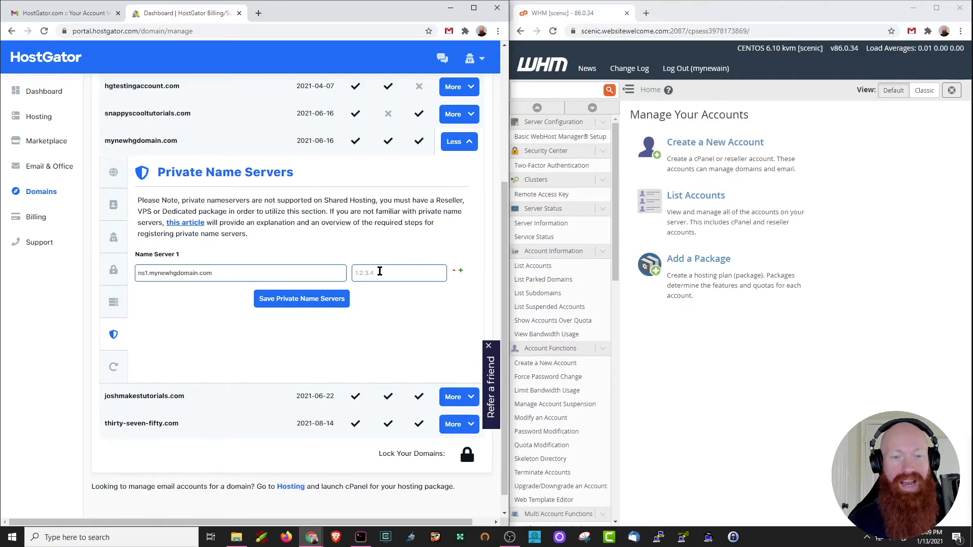
click(62, 12)
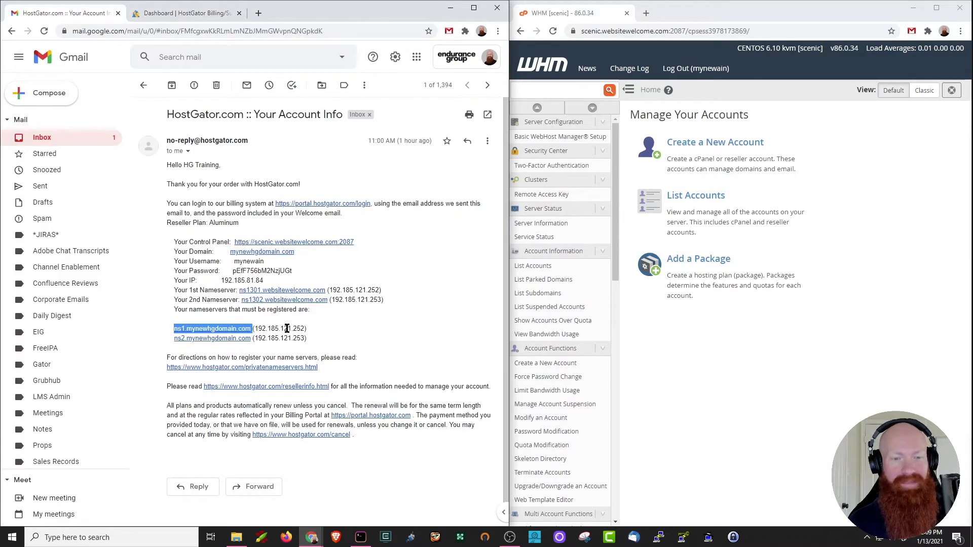
click(183, 14)
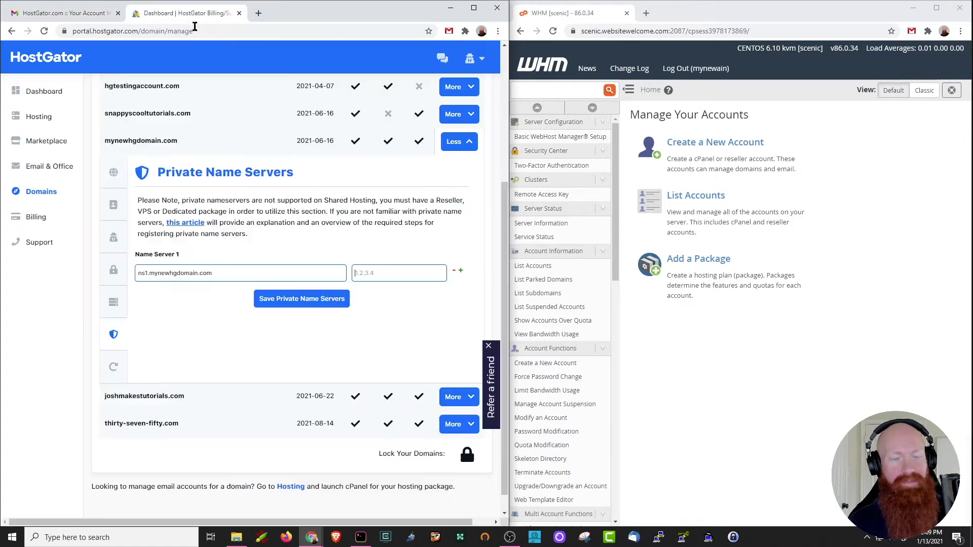
text(192.185.121.252)
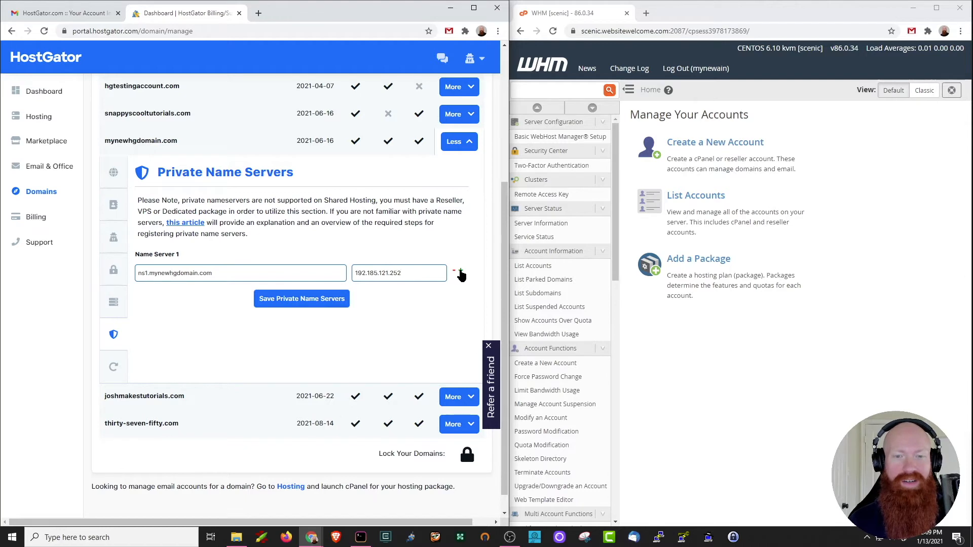
Add a second entry ns2.mynewhgdomain.com with IP 192.185.121.253 from the email
click(462, 274)
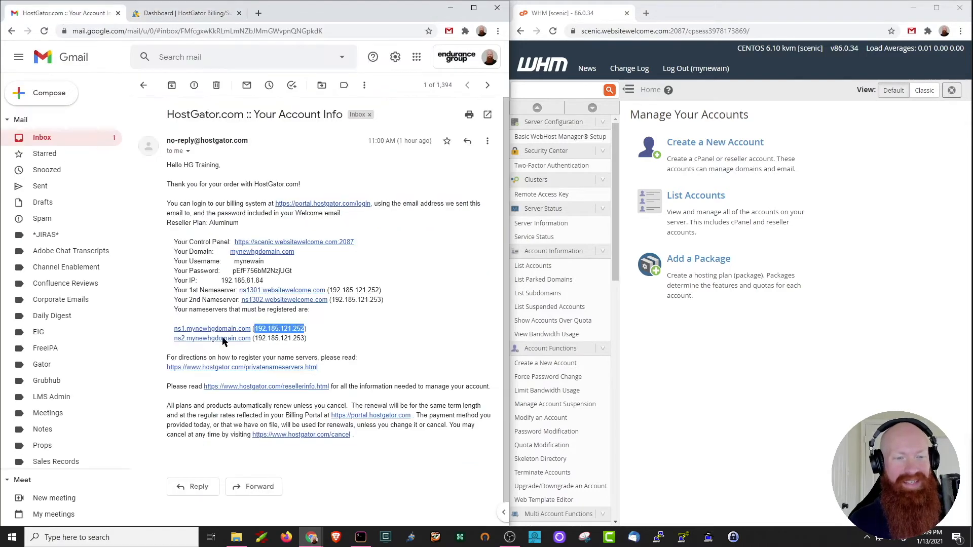
double_click(212, 338)
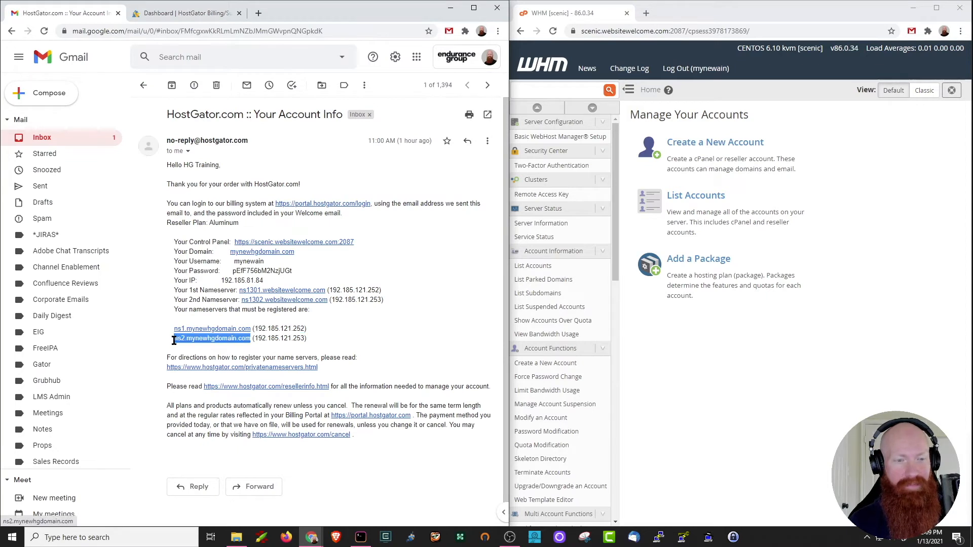
click(183, 14)
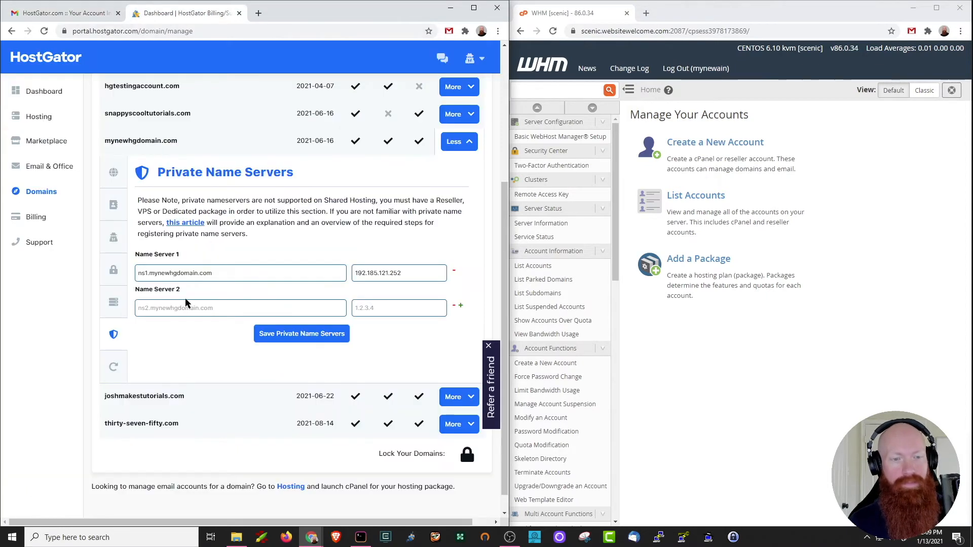
text(ns2.mynewhgdomain.com)
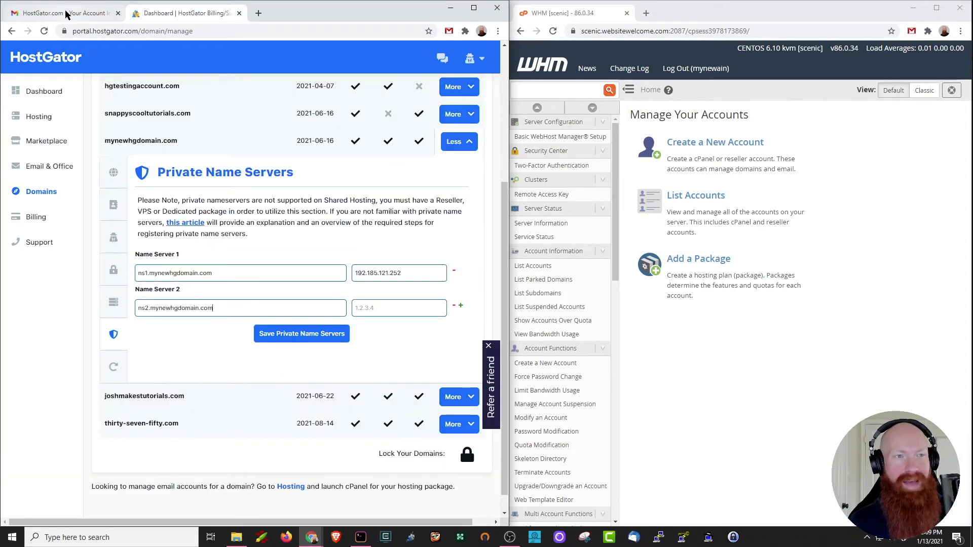
click(59, 12)
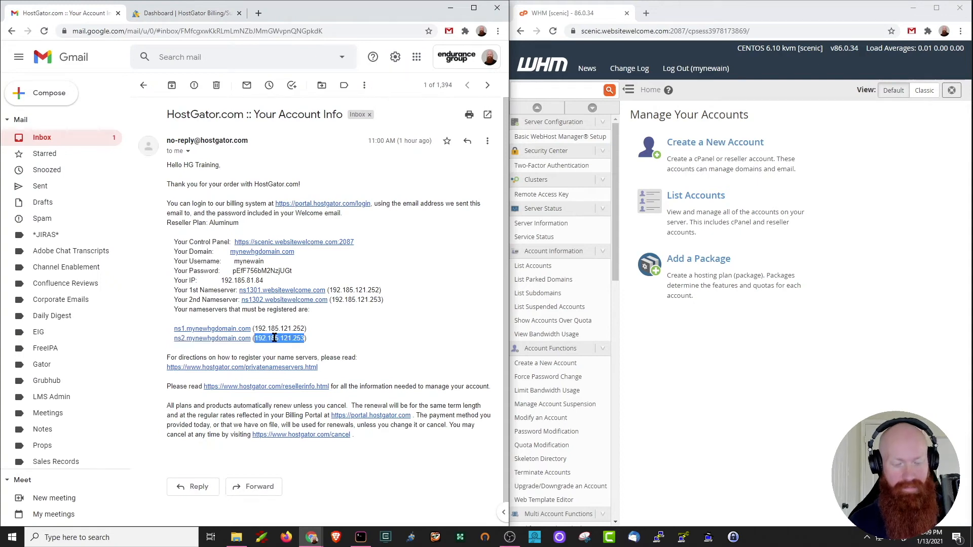
click(184, 12)
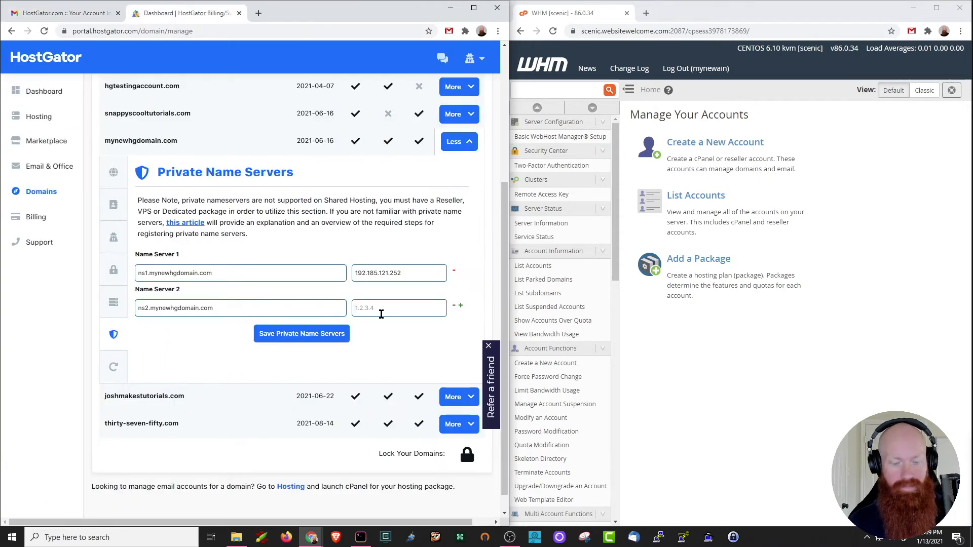
text(192.185.121.253)
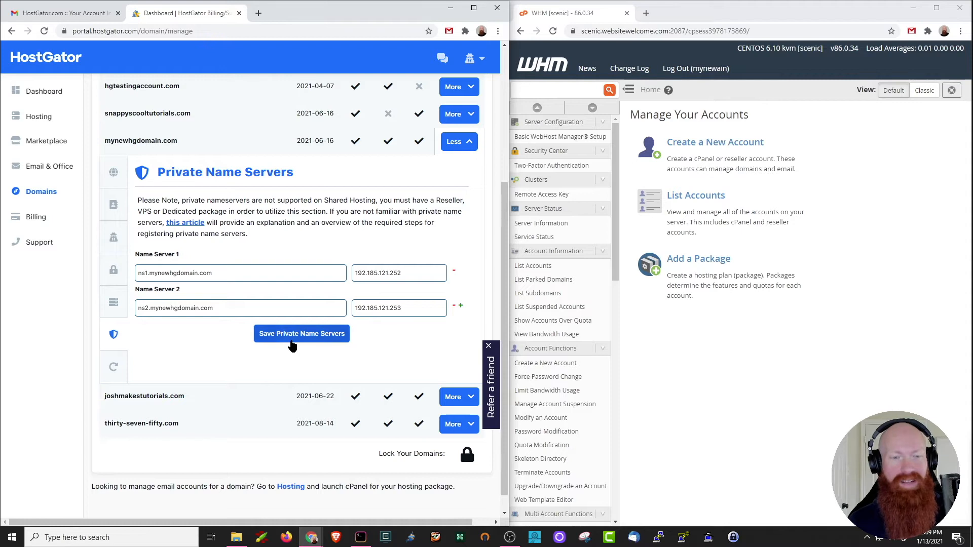
Save the two private name servers and go to the domain's Name Servers settings
click(301, 333)
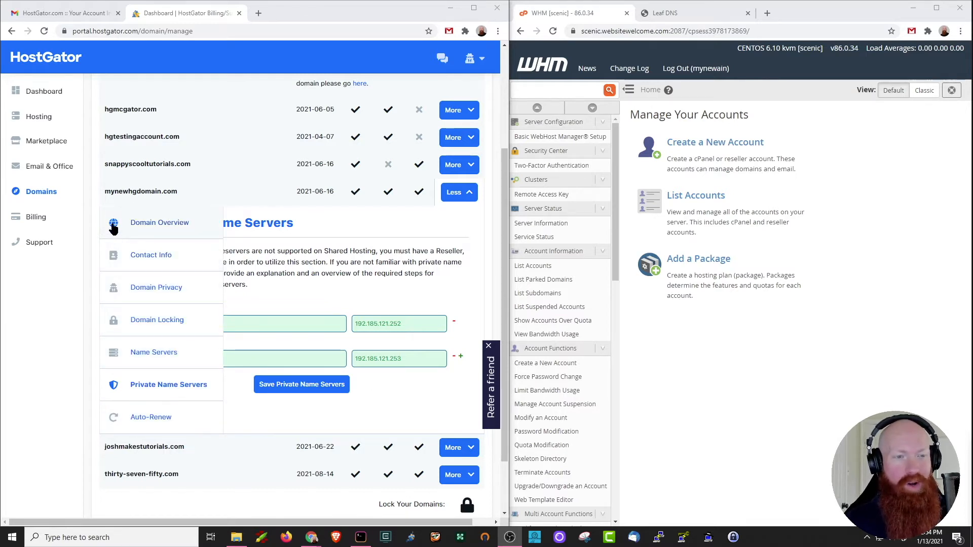
click(160, 222)
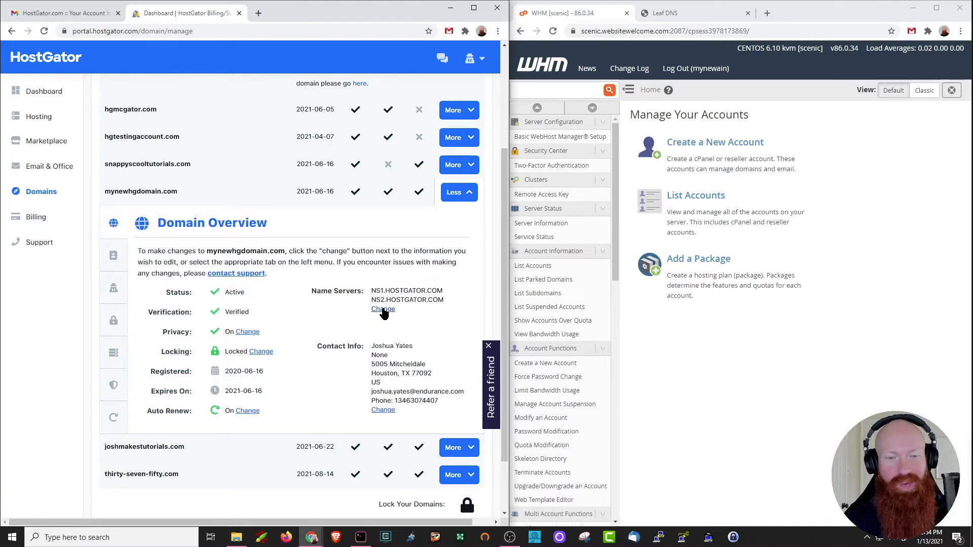
click(383, 309)
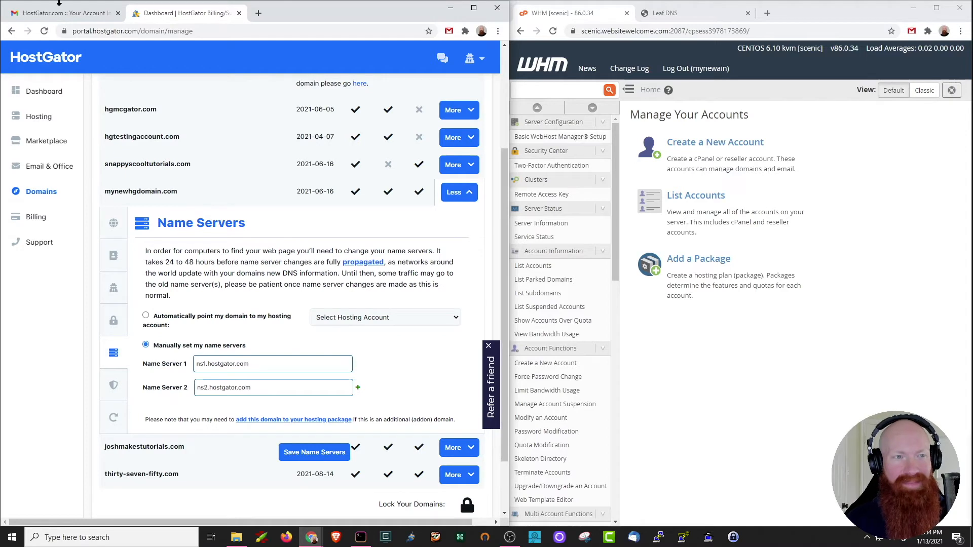
Point the domain at ns1.mynewhgdomain.com and ns2.mynewhgdomain.com and save the name servers
click(61, 12)
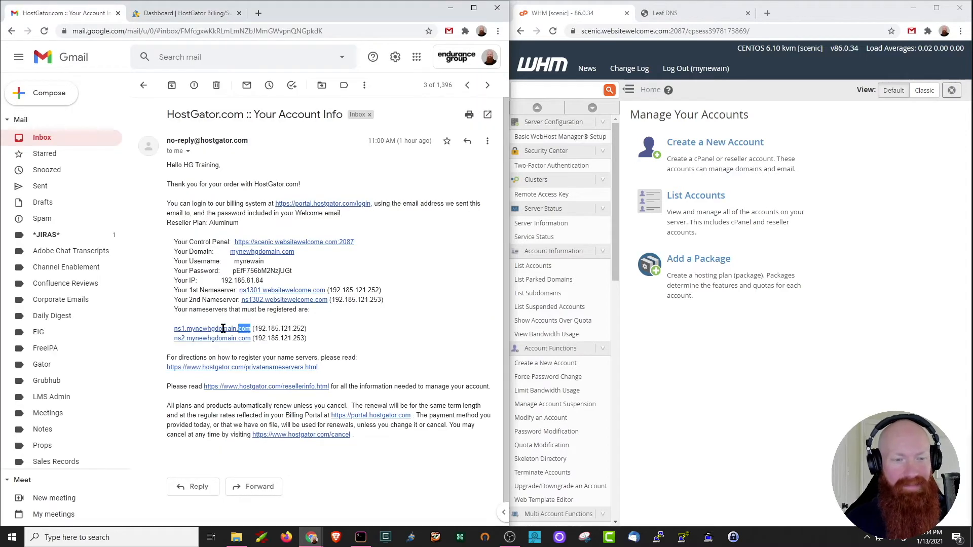
click(183, 12)
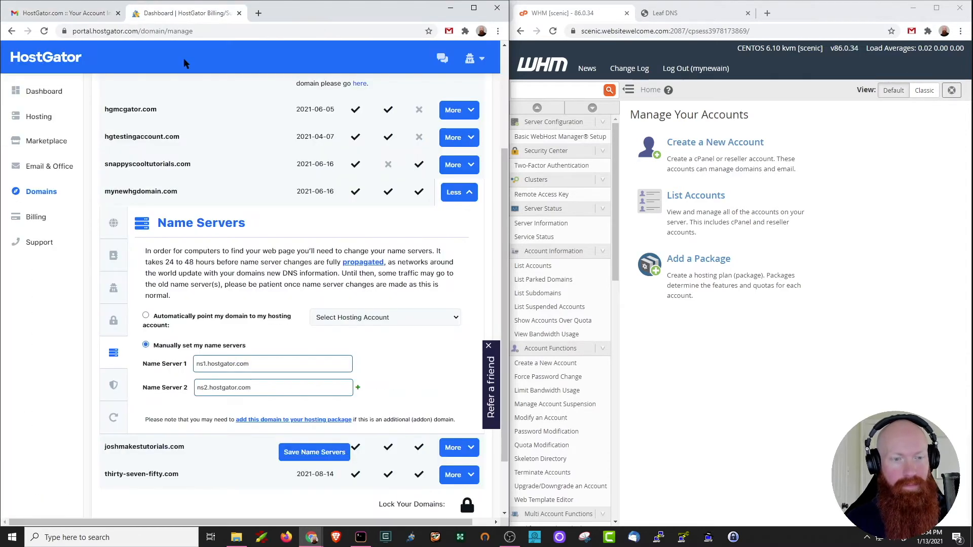
text(ns1.mynewhgdomain.com)
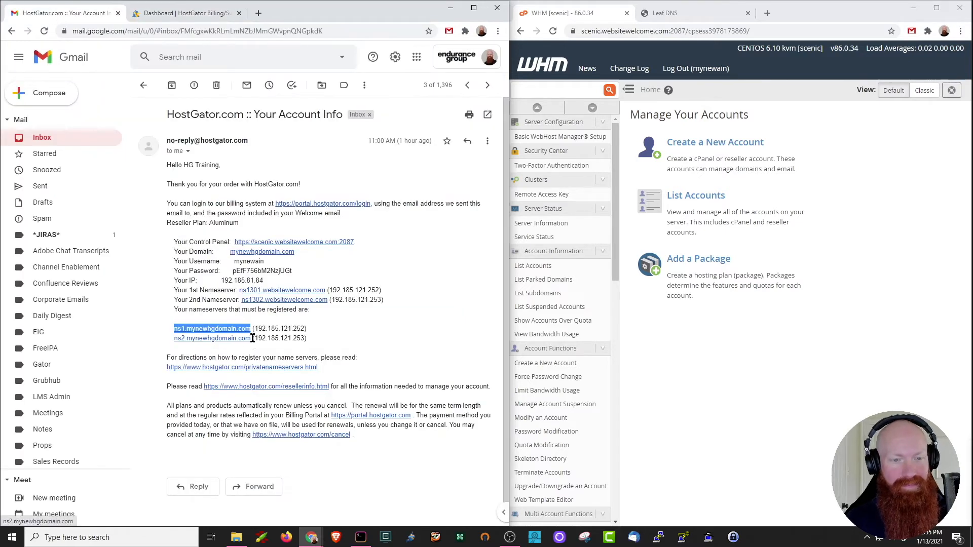
click(180, 12)
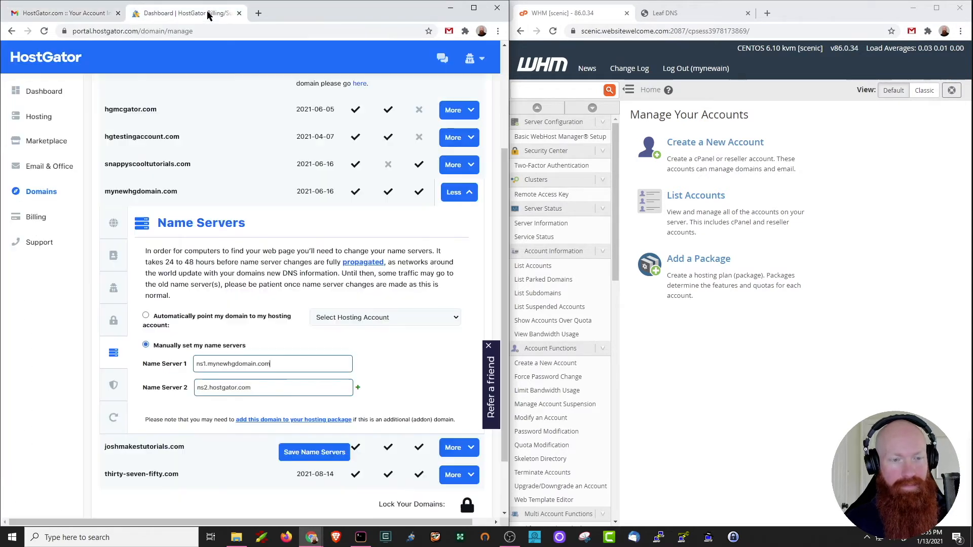
text(ns2.mynewhgdomain.com)
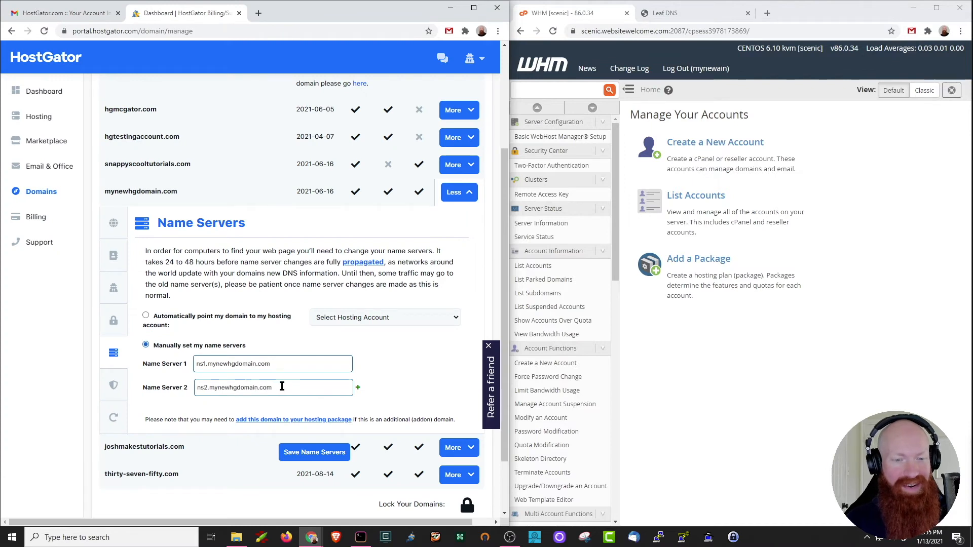
scroll(down, 3)
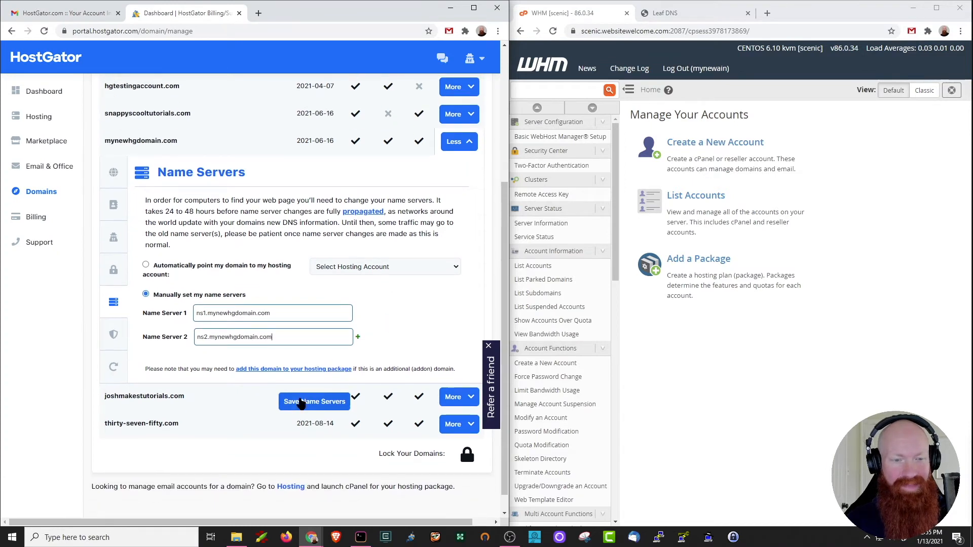
click(314, 402)
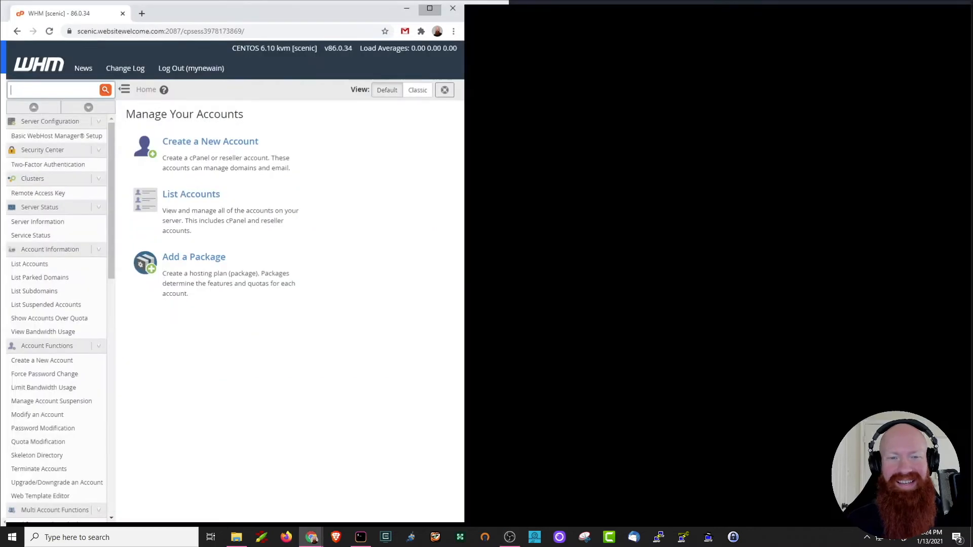
Maximize WHM and search 'List' to reach List Accounts showing mynewhgdomain.com
click(429, 8)
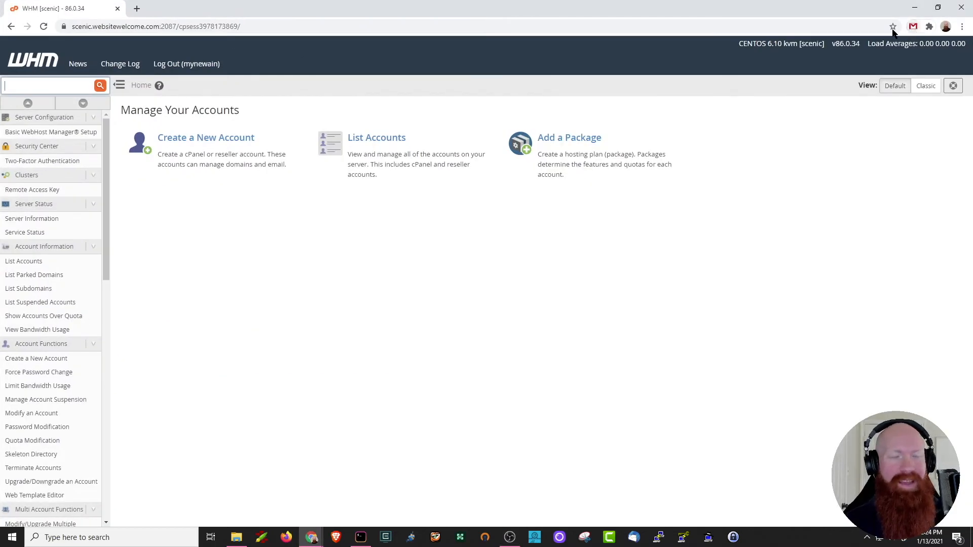
mouse_move(443, 278)
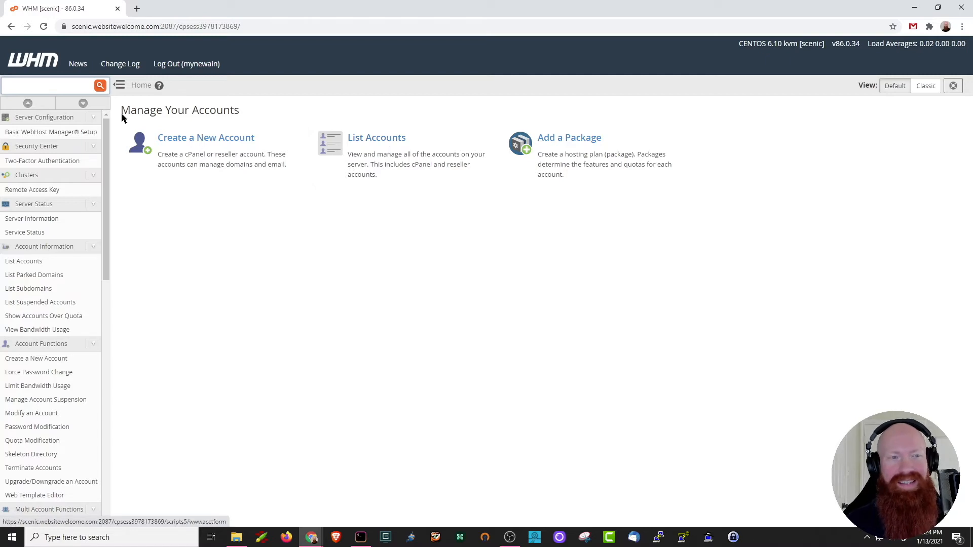
text(List)
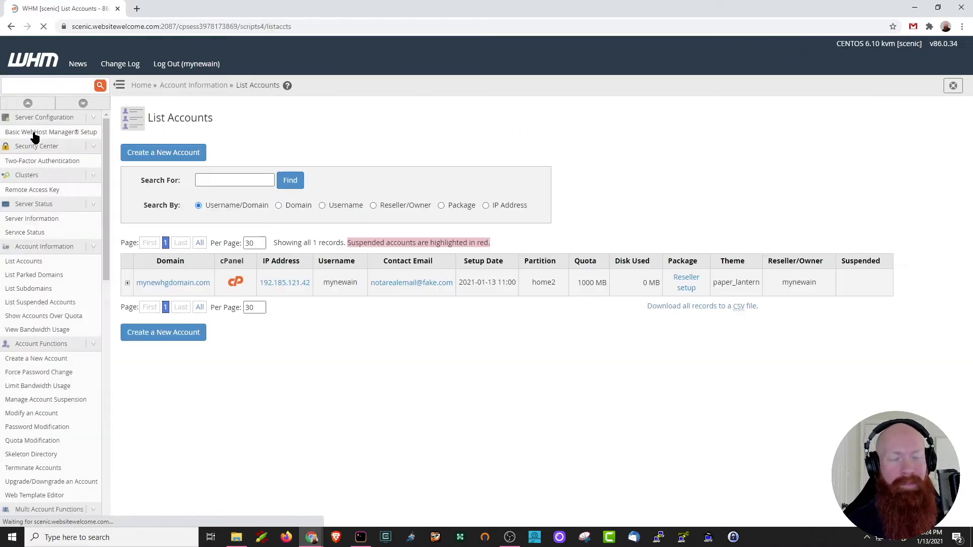
text(List)
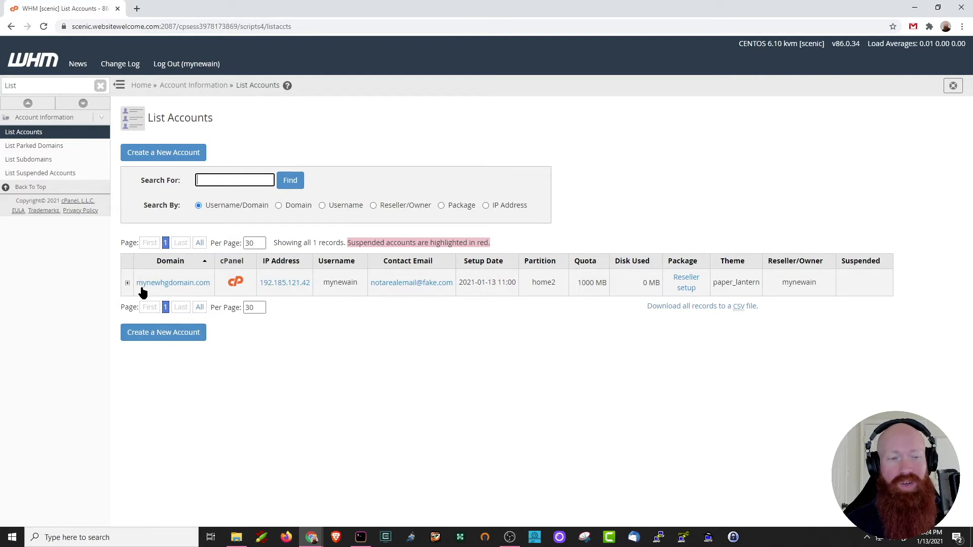
mouse_move(172, 283)
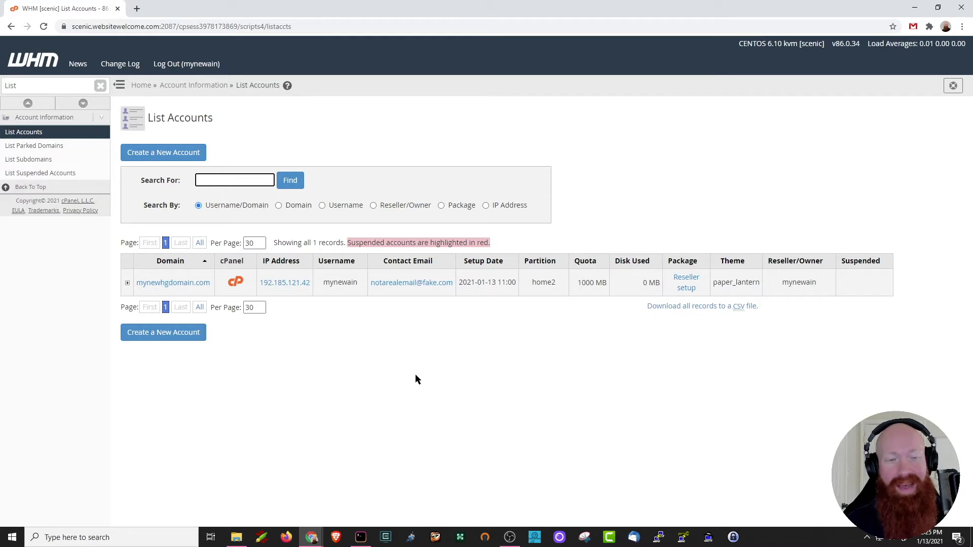
mouse_move(407, 369)
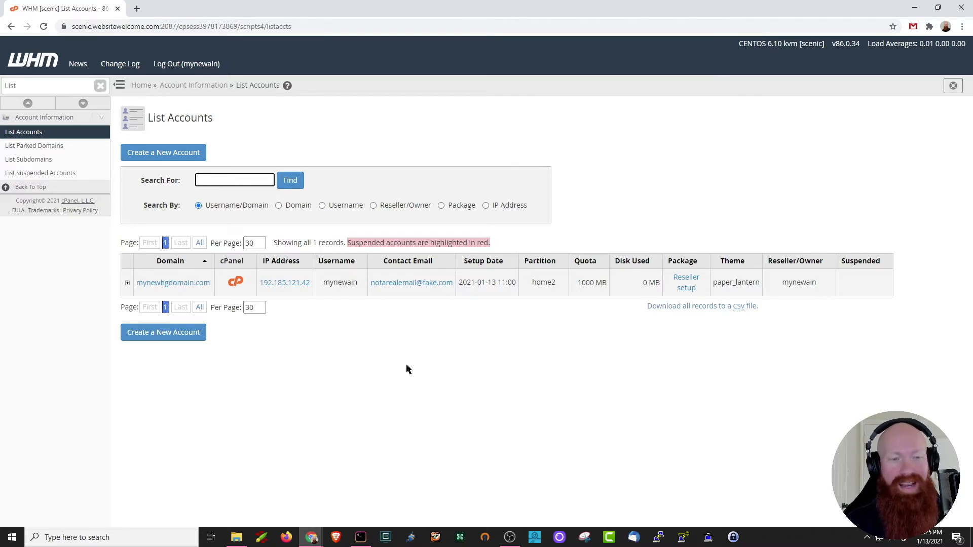
mouse_move(173, 282)
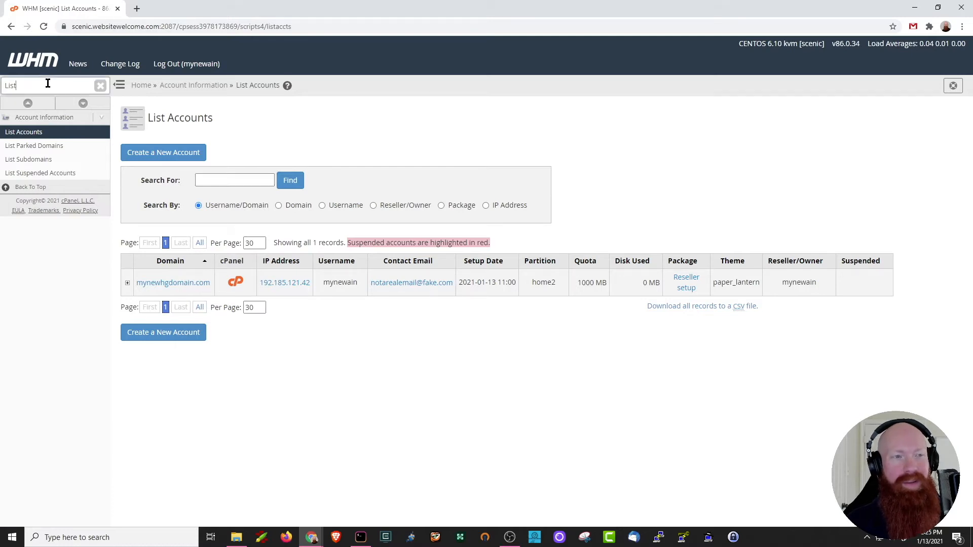
Search 'DNS', choose the mynewhgdomain.com zone in Edit DNS Zone and open it for editing
text(DNS)
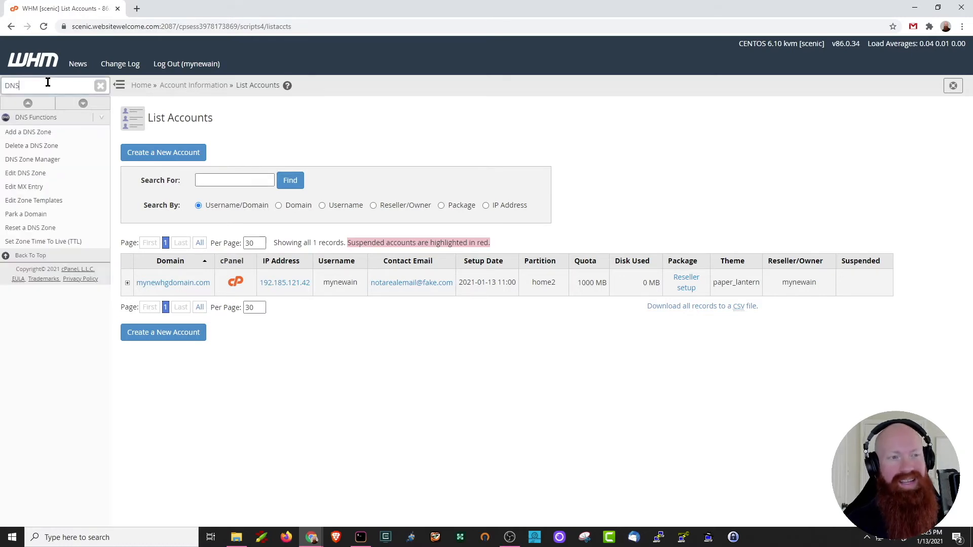
mouse_move(31, 146)
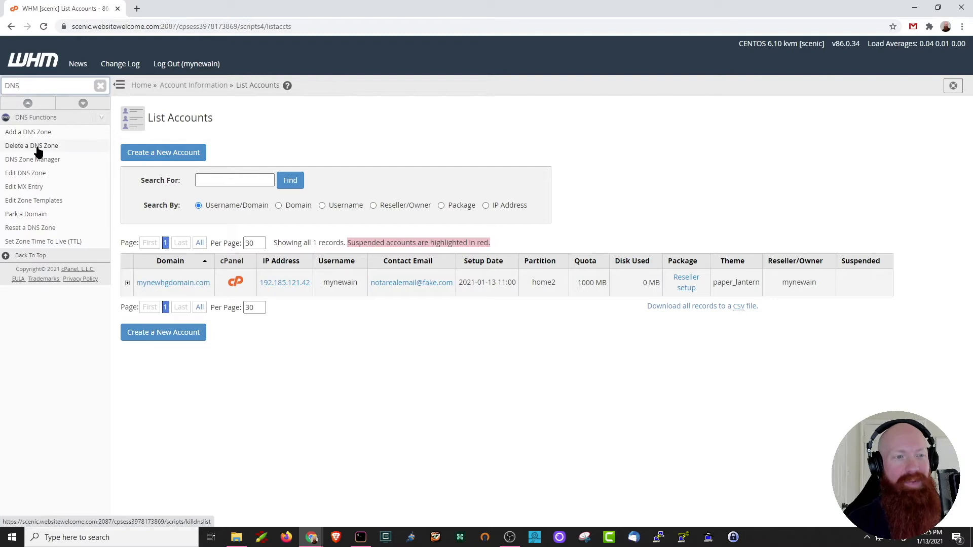
mouse_move(40, 151)
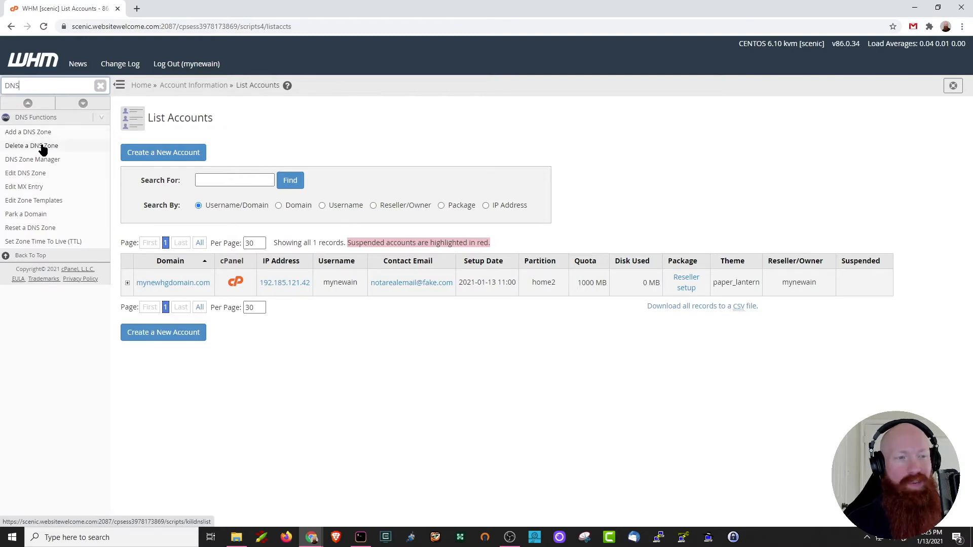
mouse_move(25, 172)
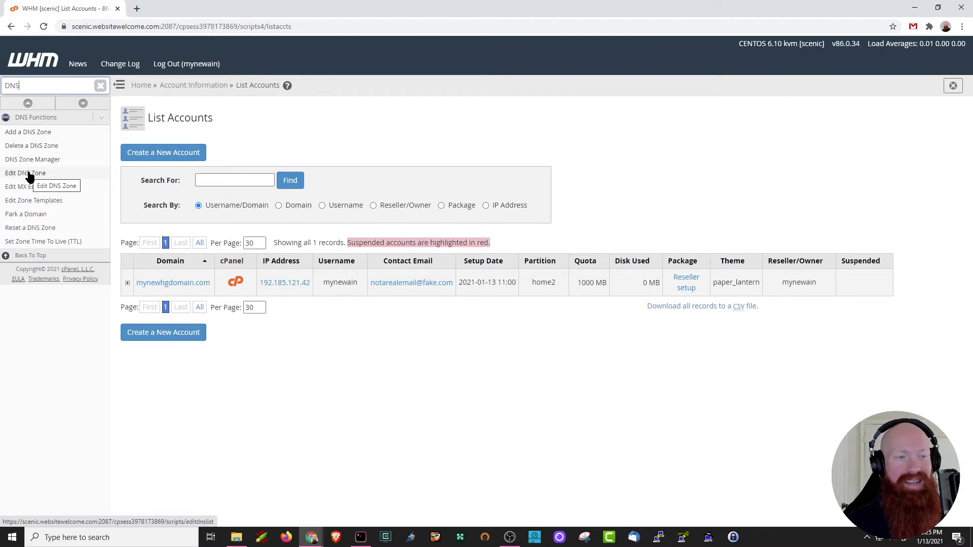
click(24, 173)
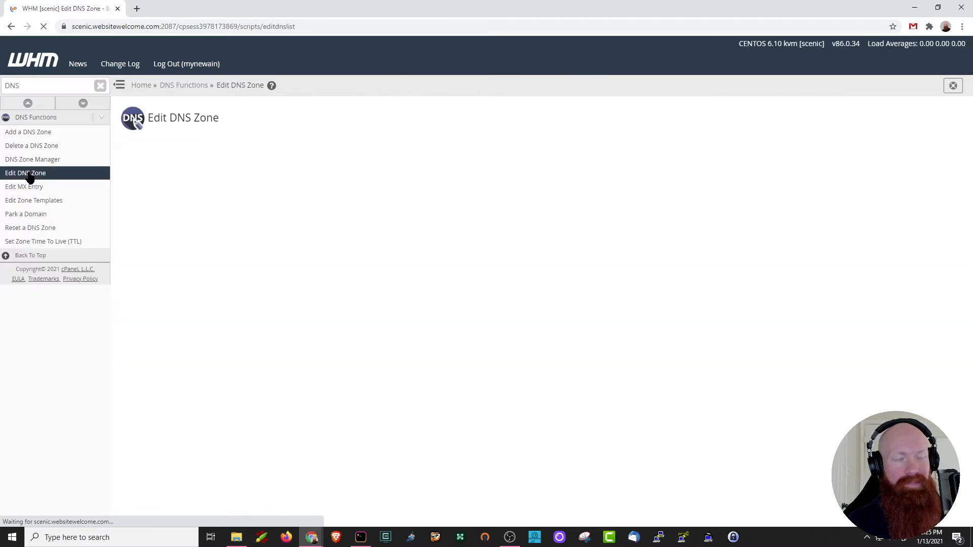
click(25, 172)
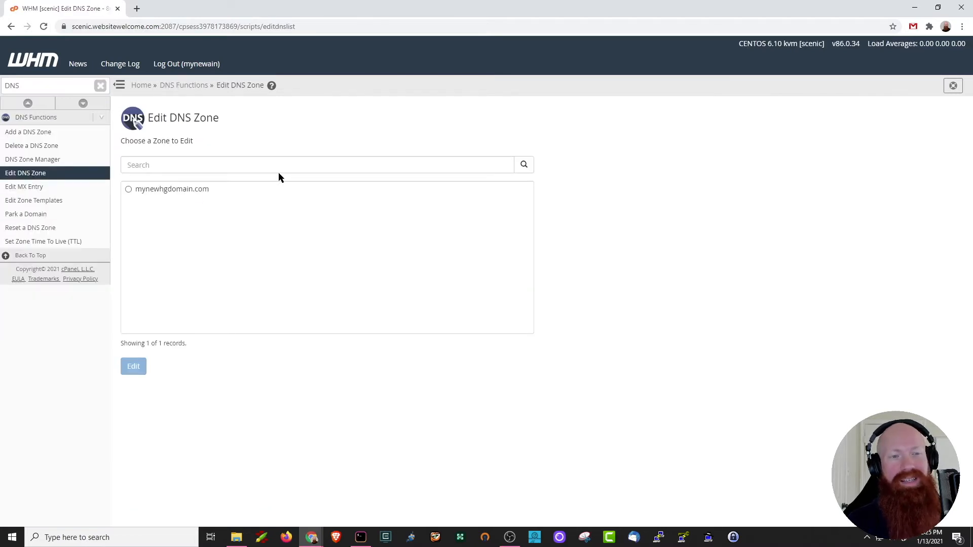
mouse_move(264, 133)
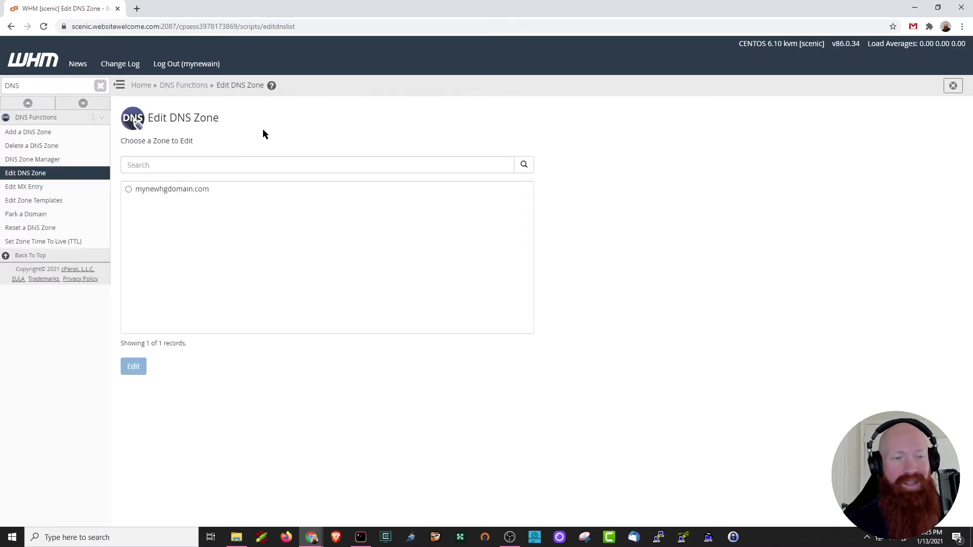
click(128, 189)
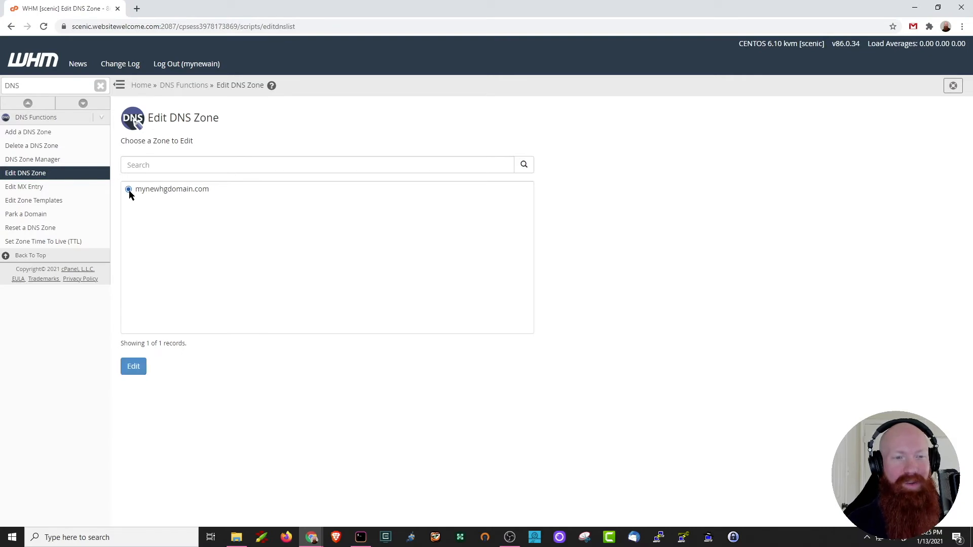
click(133, 366)
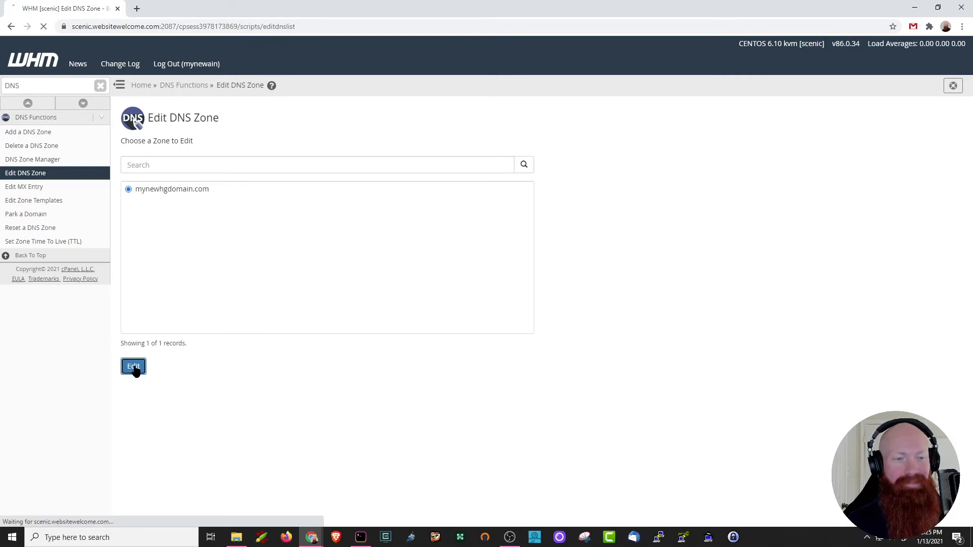
click(133, 366)
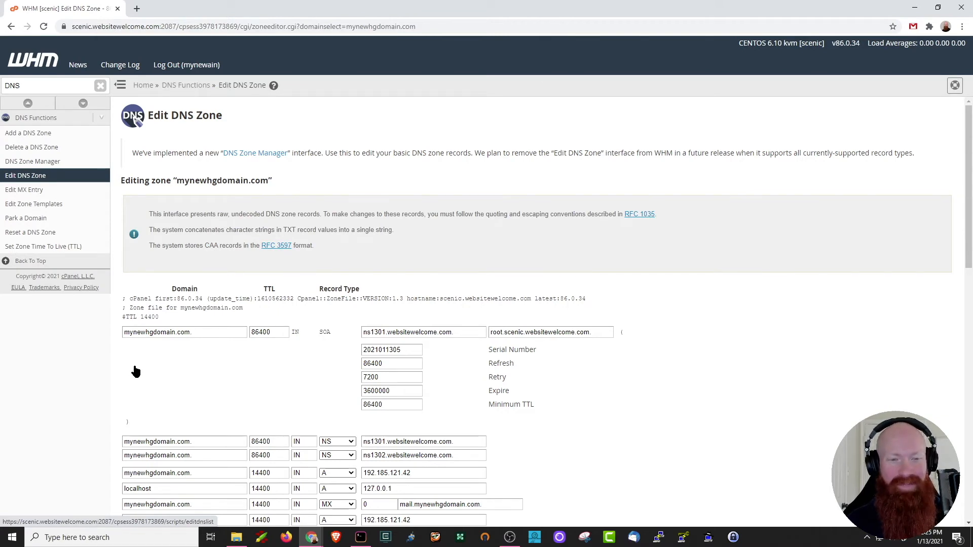
Scroll to the SOA record and set its contact address to notarealemail.fake.com
scroll(down, 3)
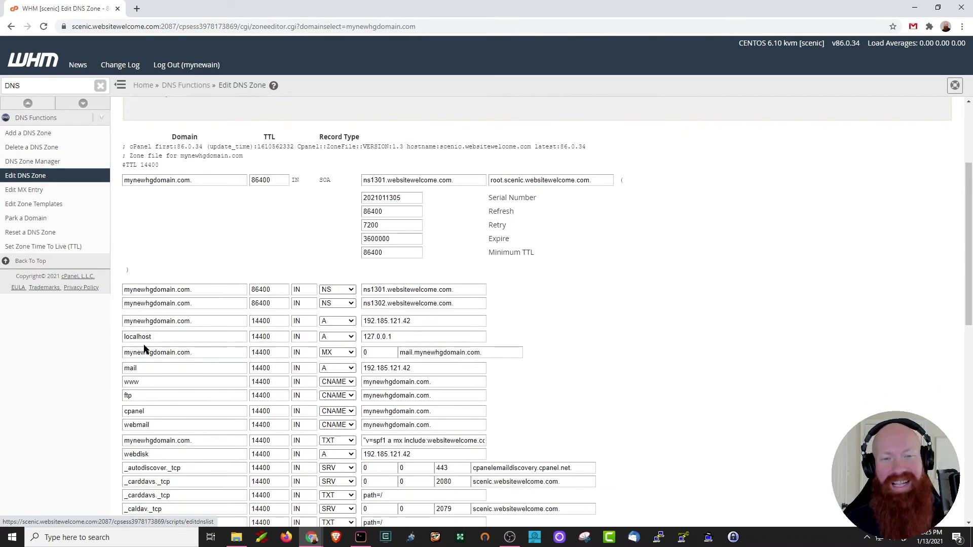
mouse_move(293, 247)
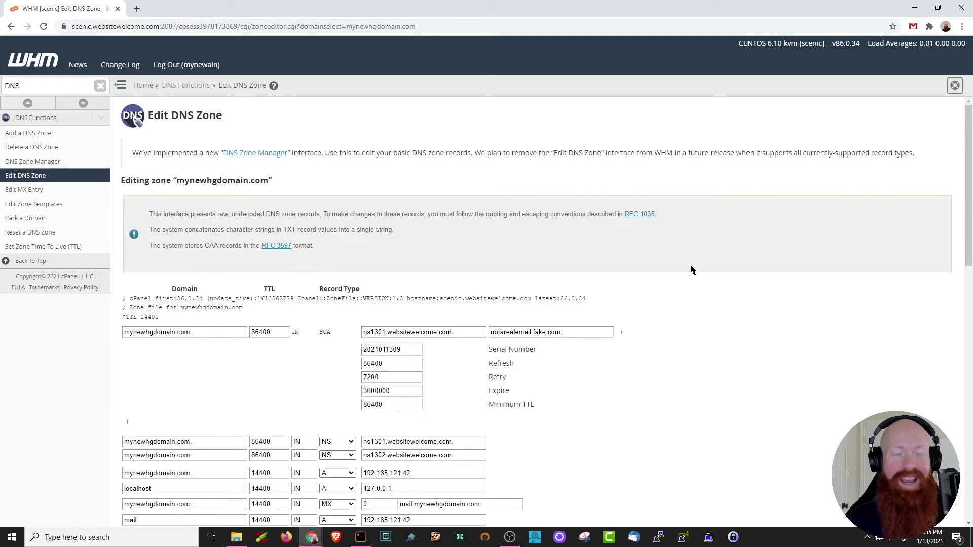
scroll(down, 3)
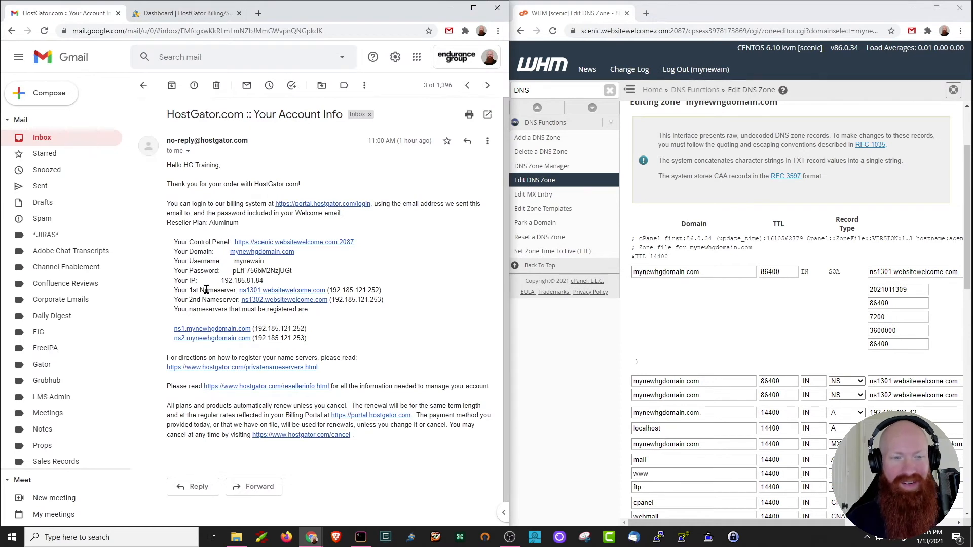
mouse_move(255, 304)
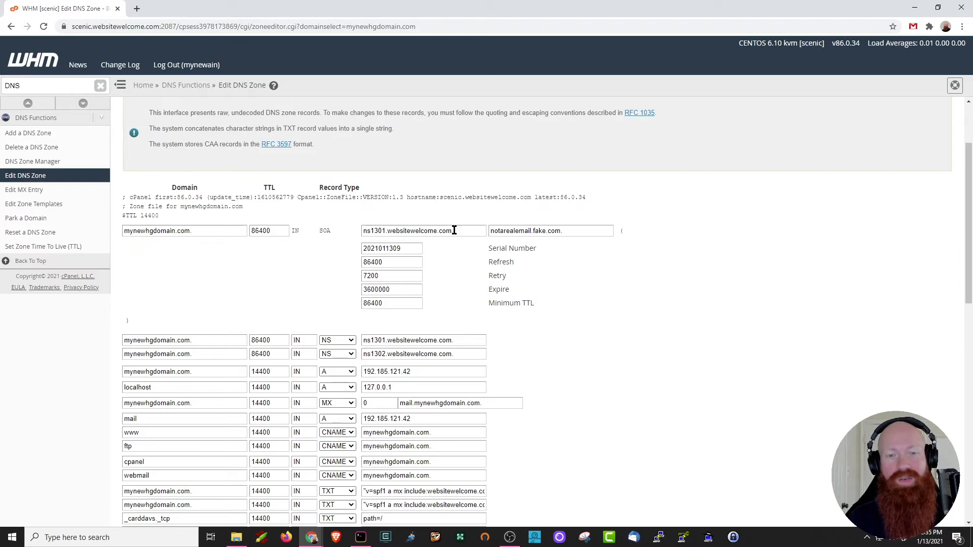
Set the SOA primary and NS records to ns1.mynewhgdomain.com. and ns2.mynewhgdomain.com
triple_click(424, 230)
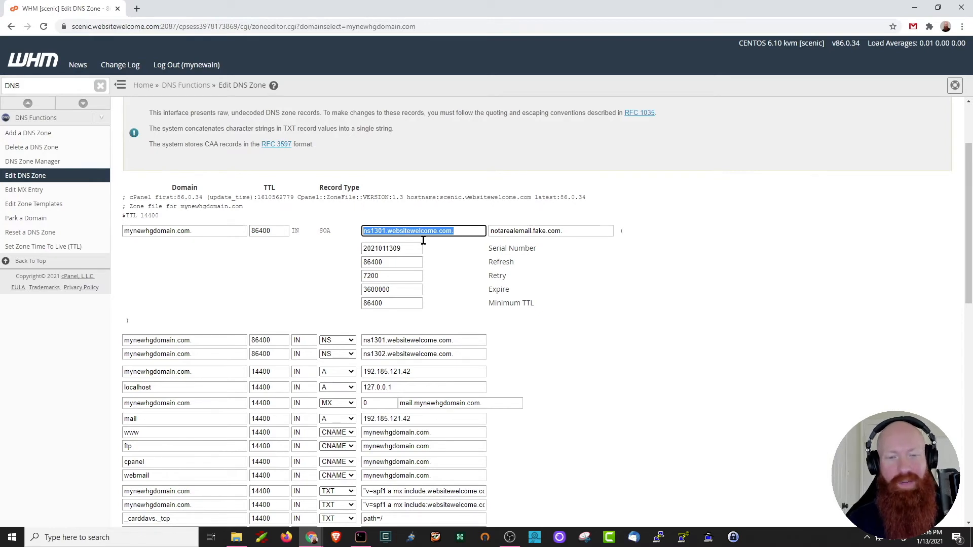
mouse_move(401, 340)
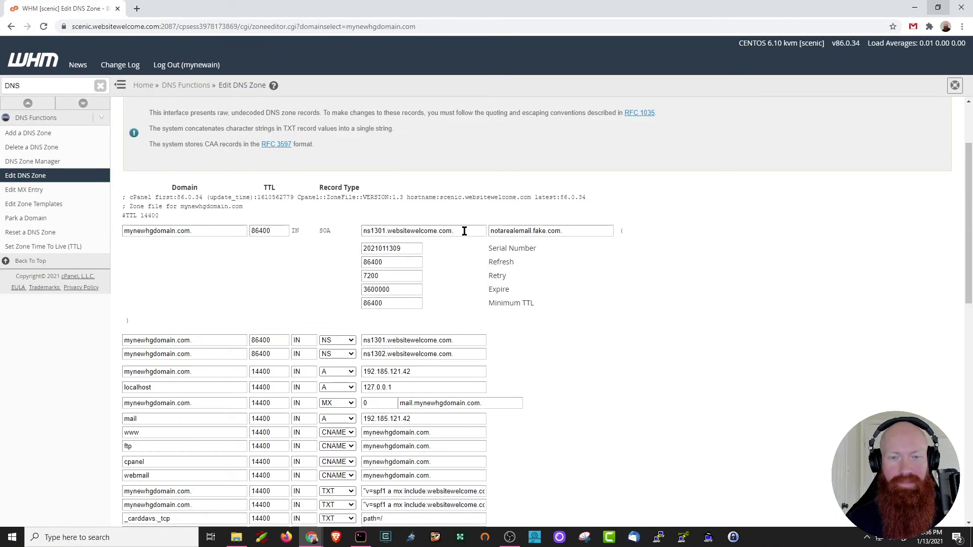
click(424, 231)
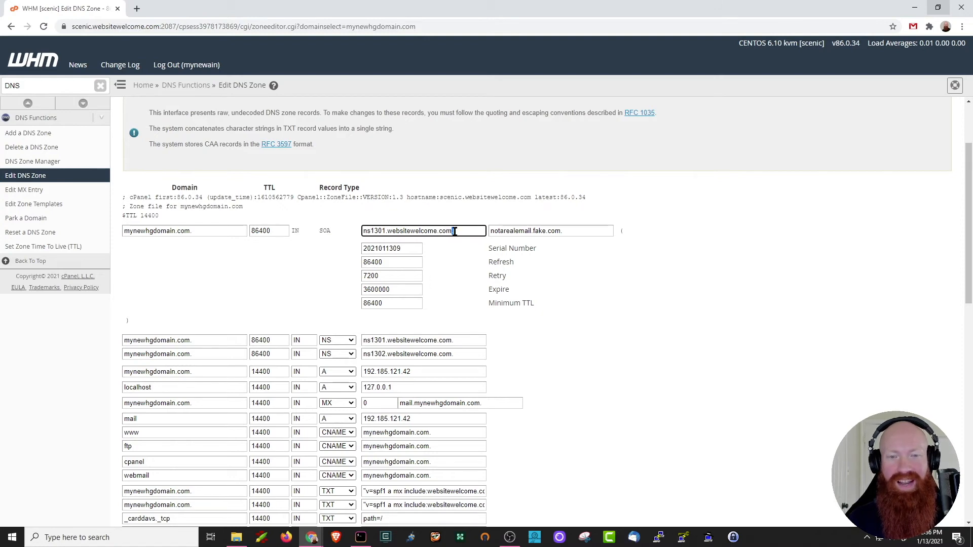
click(423, 340)
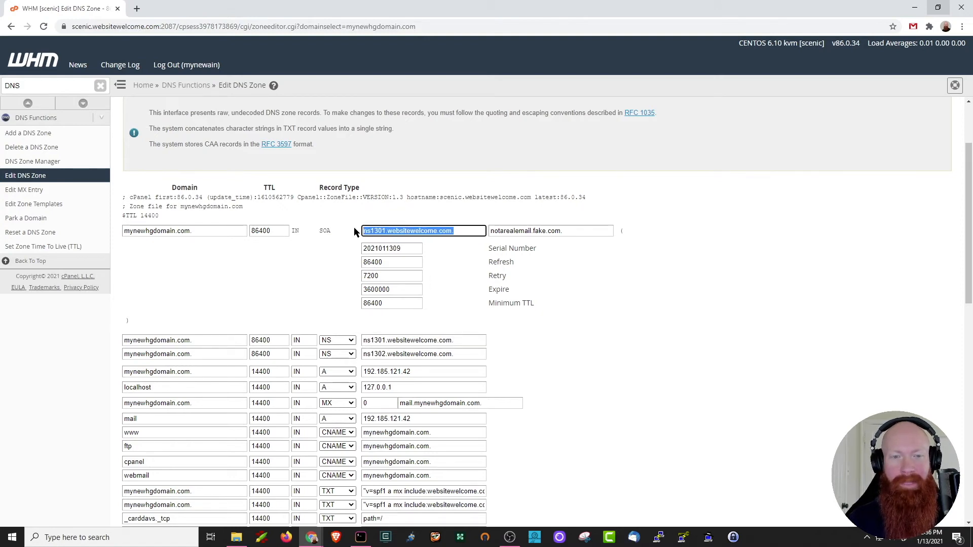
text(ns1.mynewhgdomain.com)
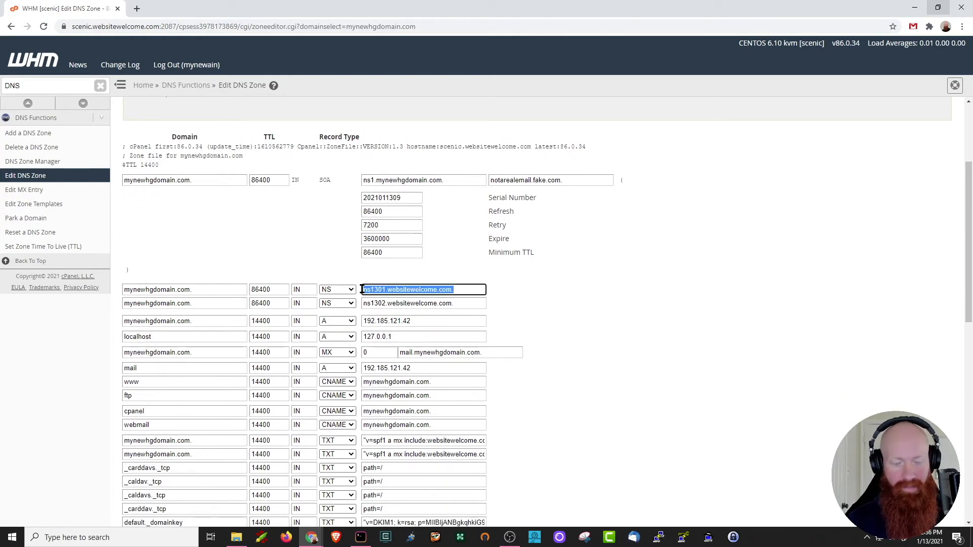
text(ns1.mynewhgdomain.com.)
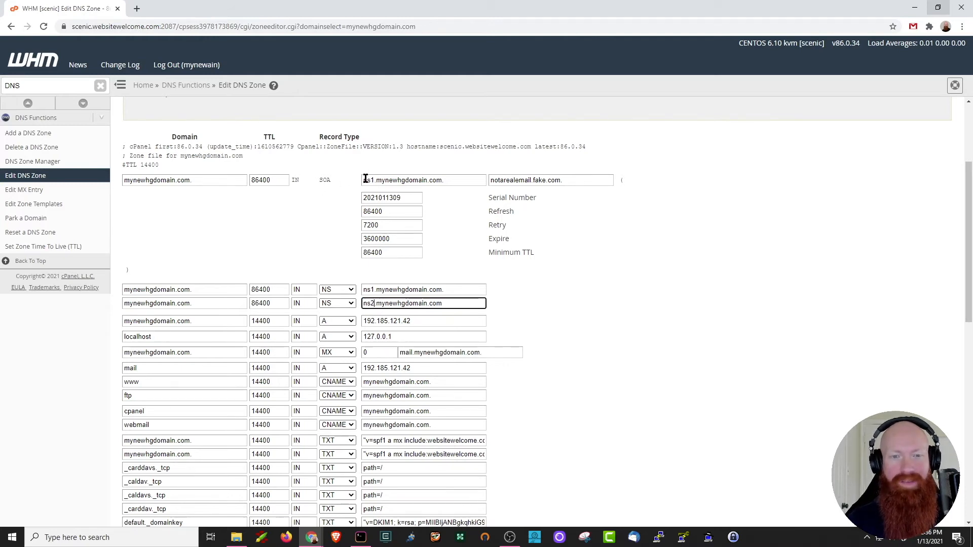
click(424, 180)
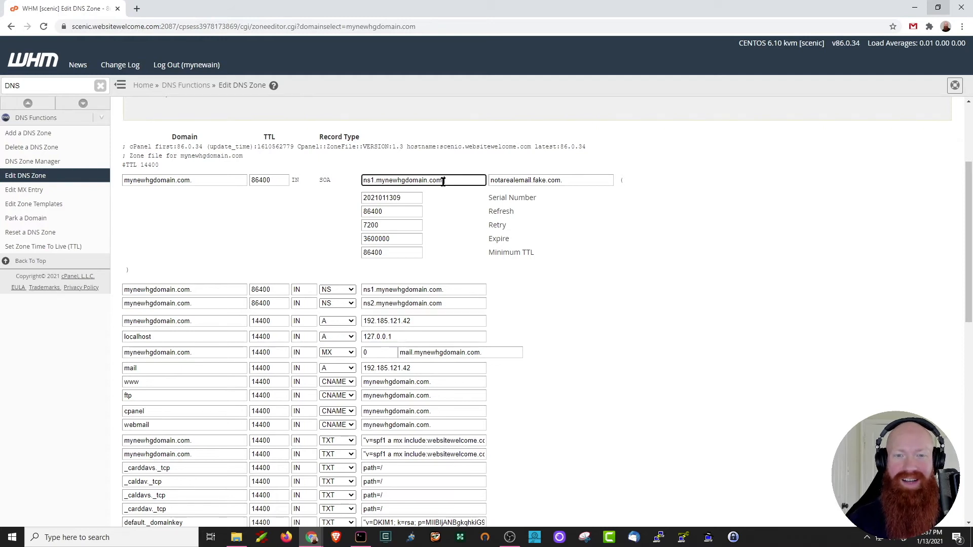
mouse_move(371, 289)
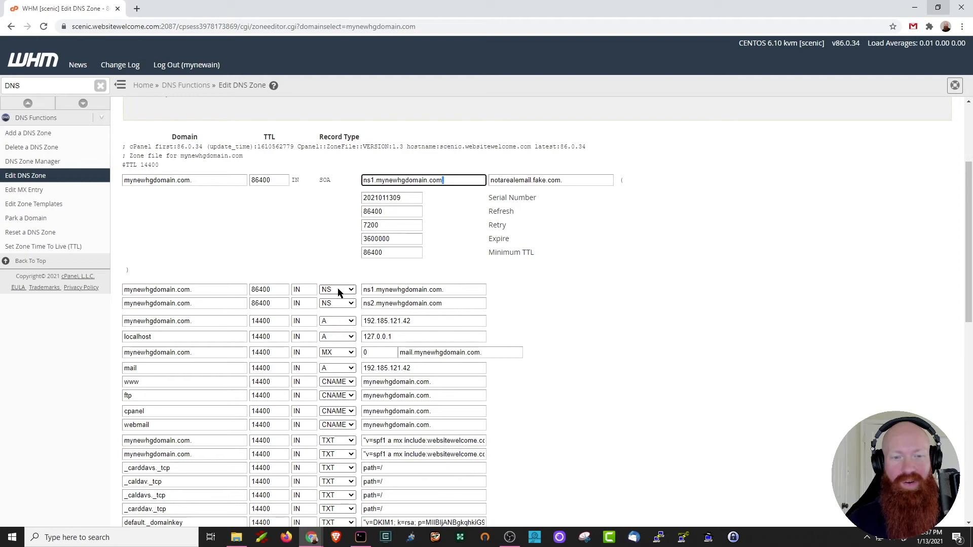
click(424, 304)
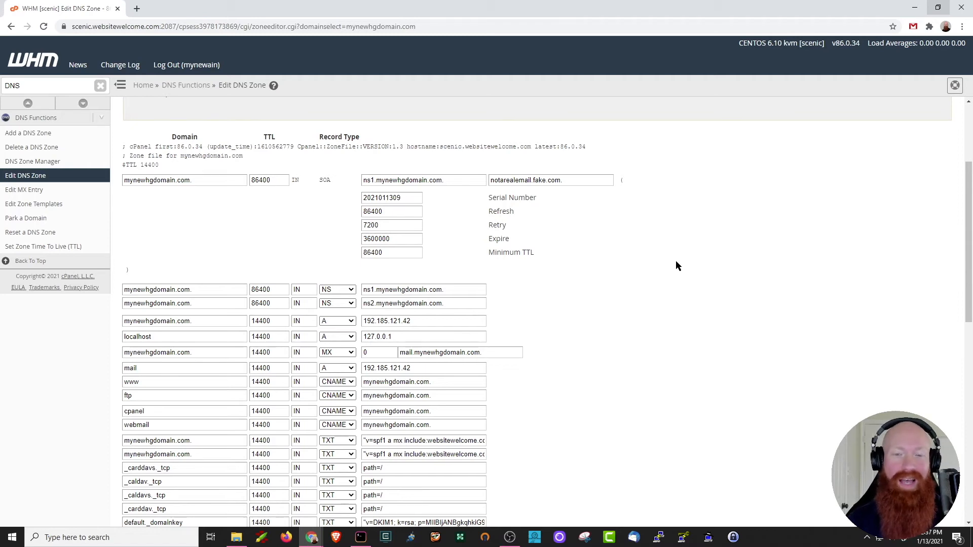
scroll(down, 3)
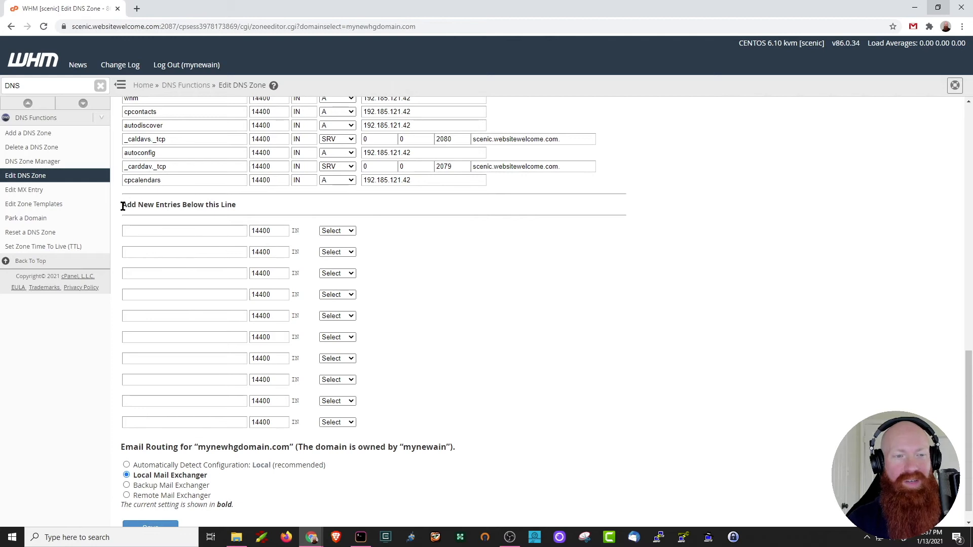
Name two new zone entries NS1 and NS2 and set both to type A
click(184, 230)
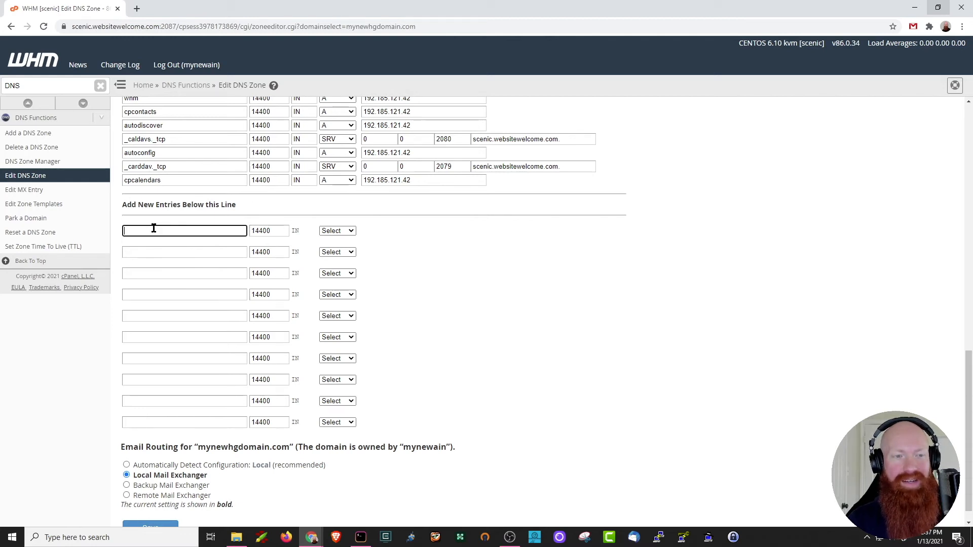
text(NS)
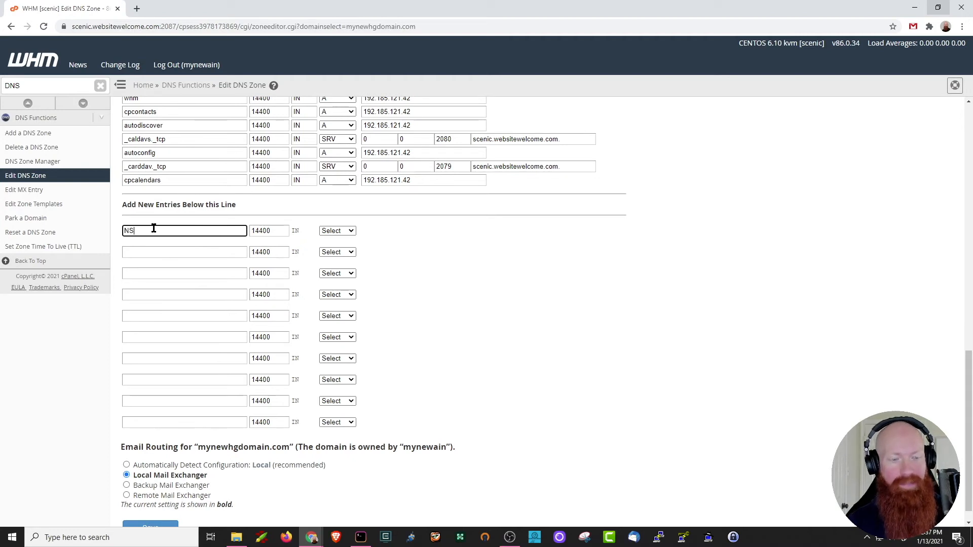
text(1)
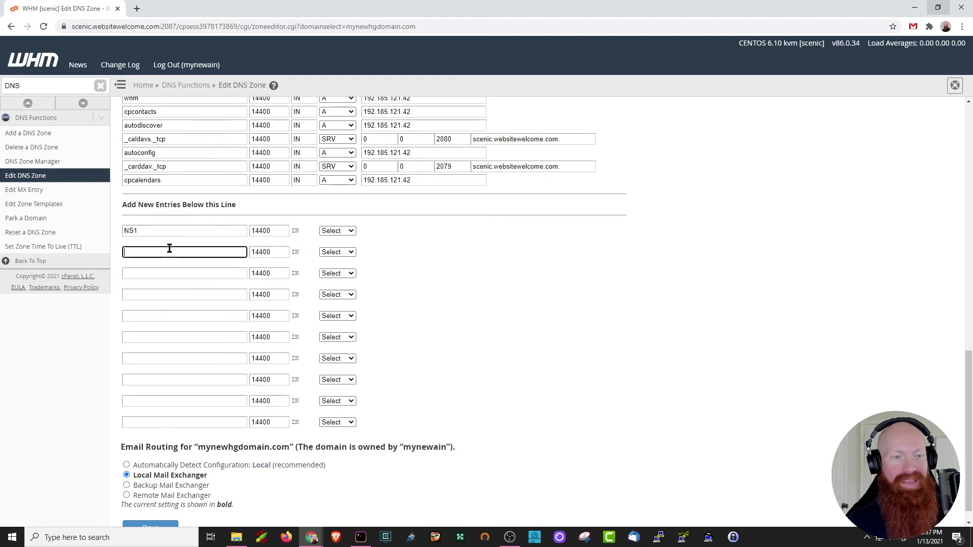
text(NS2)
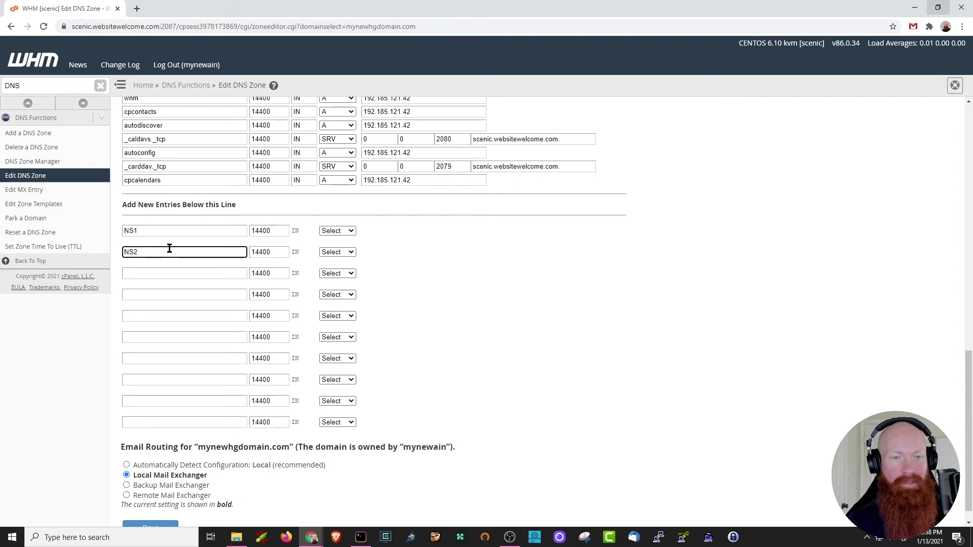
mouse_move(265, 230)
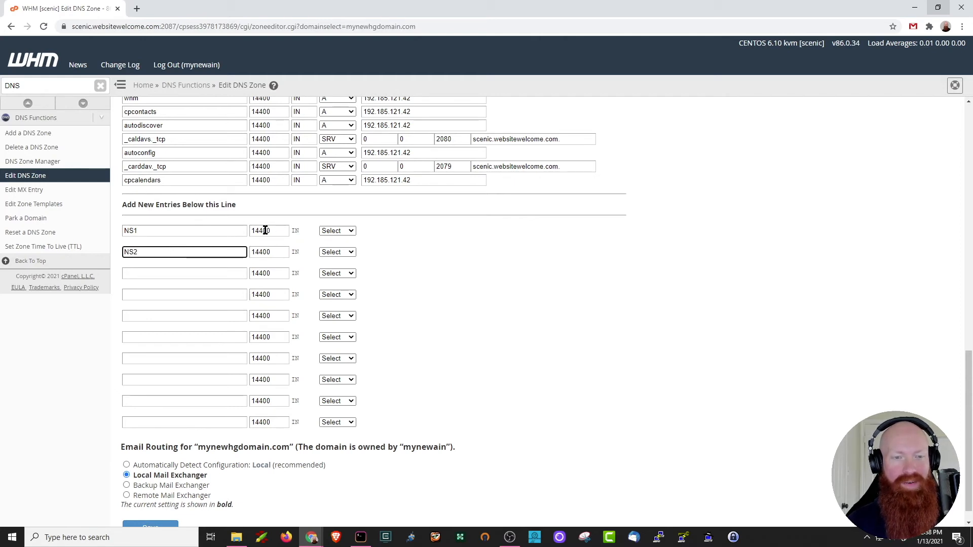
click(337, 230)
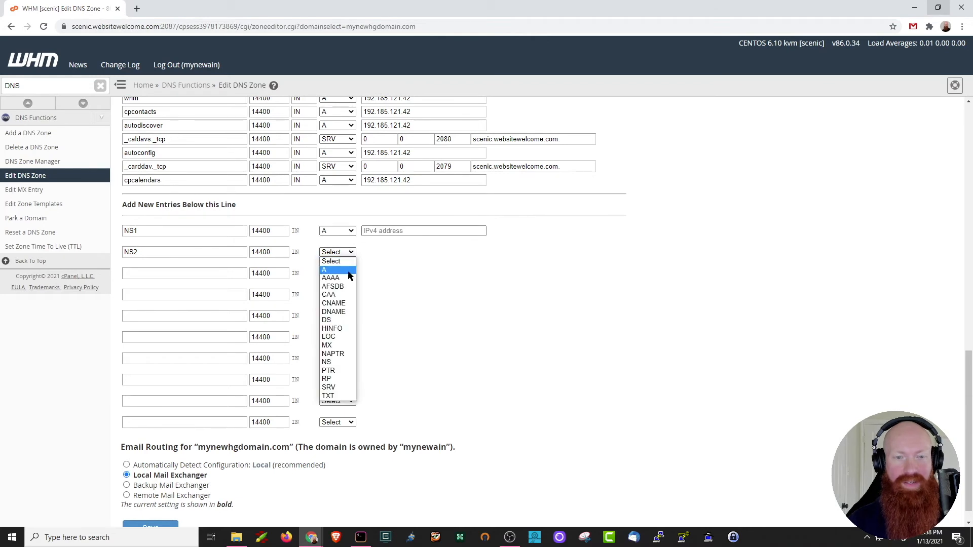
click(331, 269)
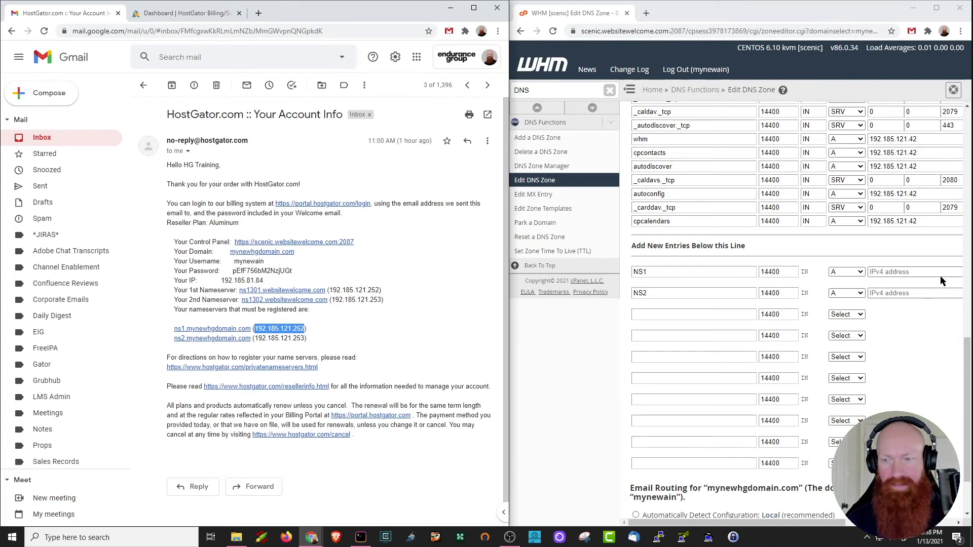
Give NS1 and NS2 the IPs 192.185.121.252 and 192.185.121.253 from the email, then maximize WHM
text(192.185.121.252)
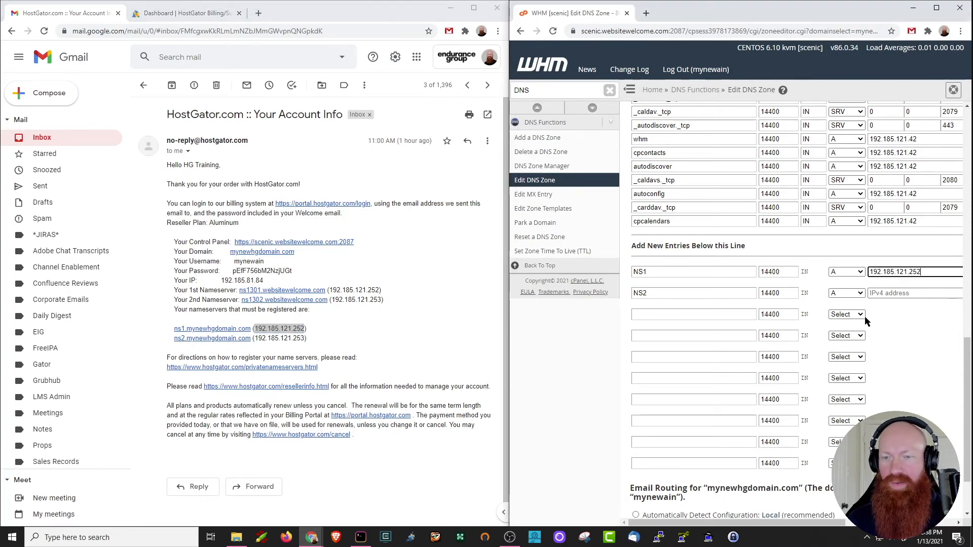
double_click(279, 338)
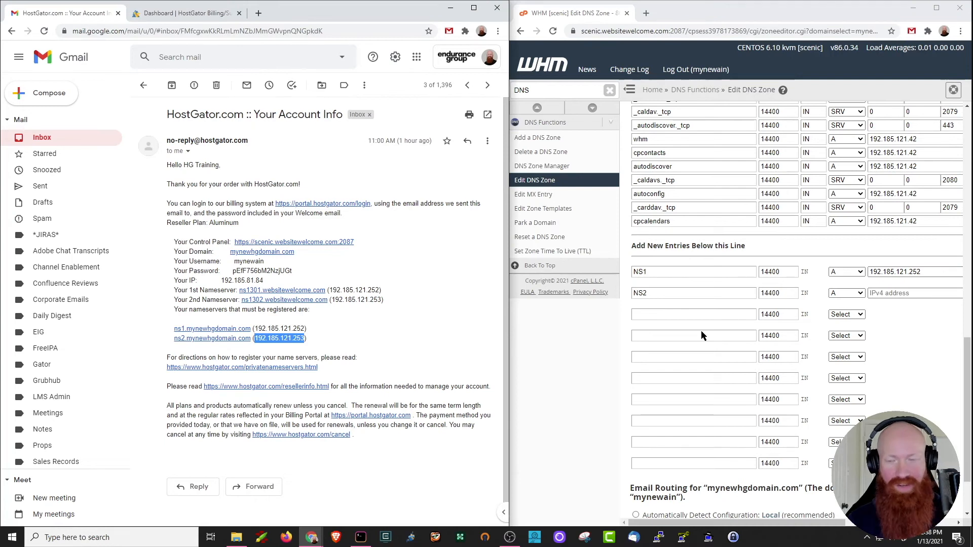
text(192.185.121.253)
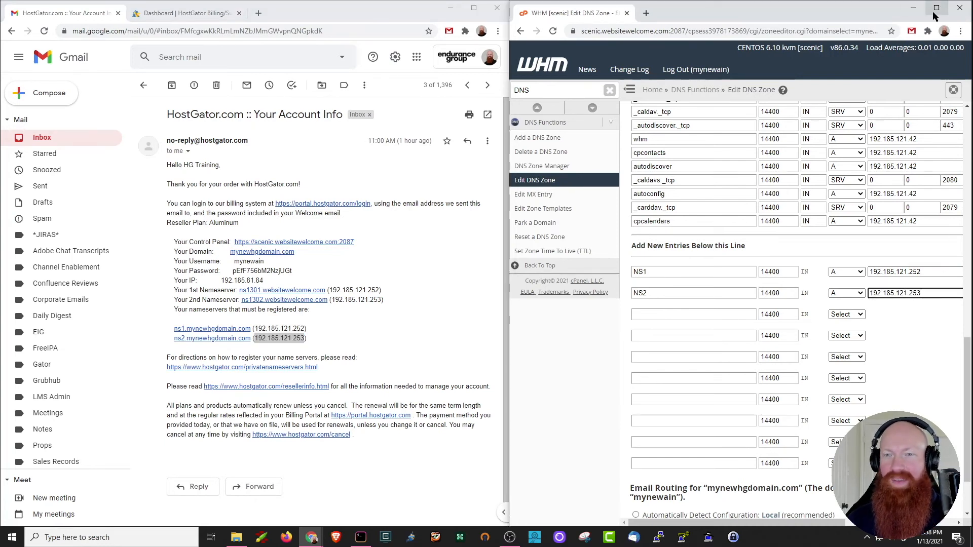
click(936, 8)
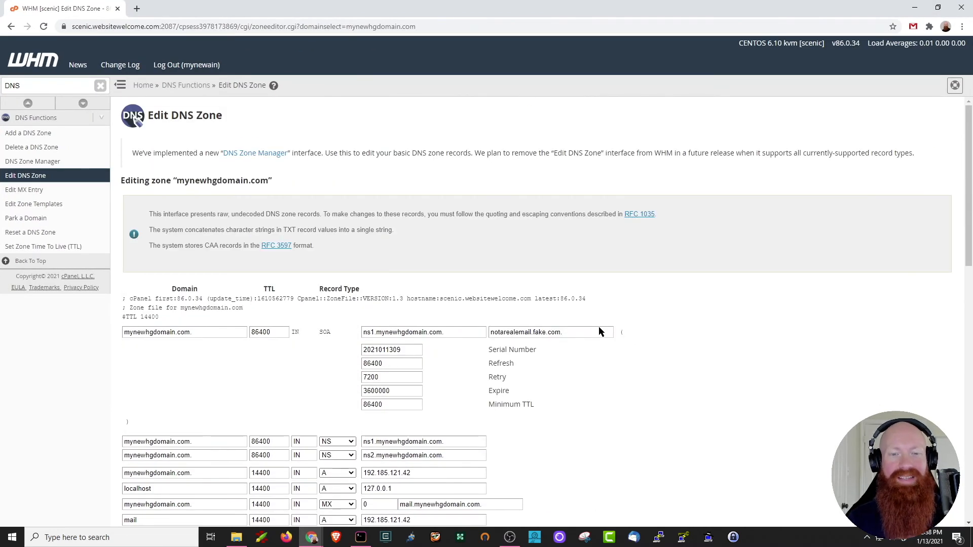
scroll(down, 3)
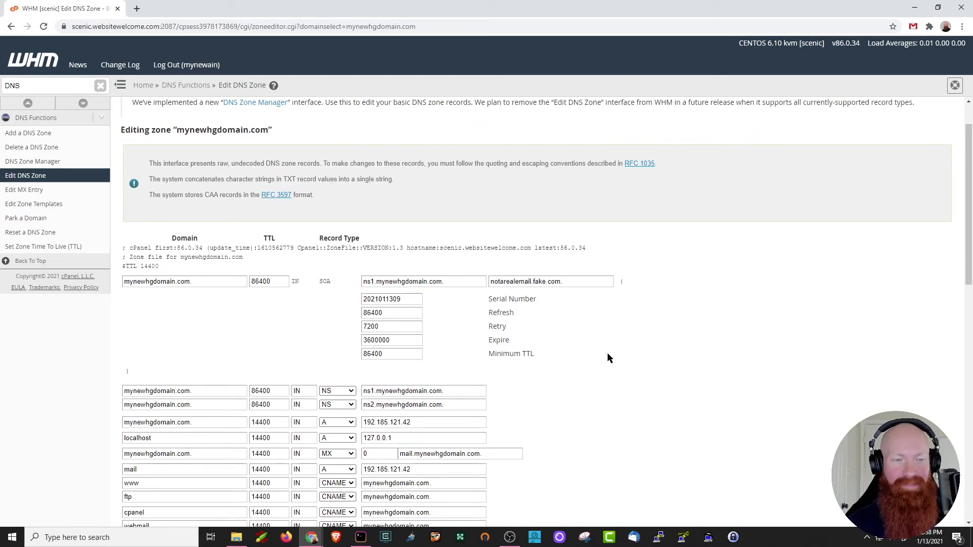
mouse_move(319, 287)
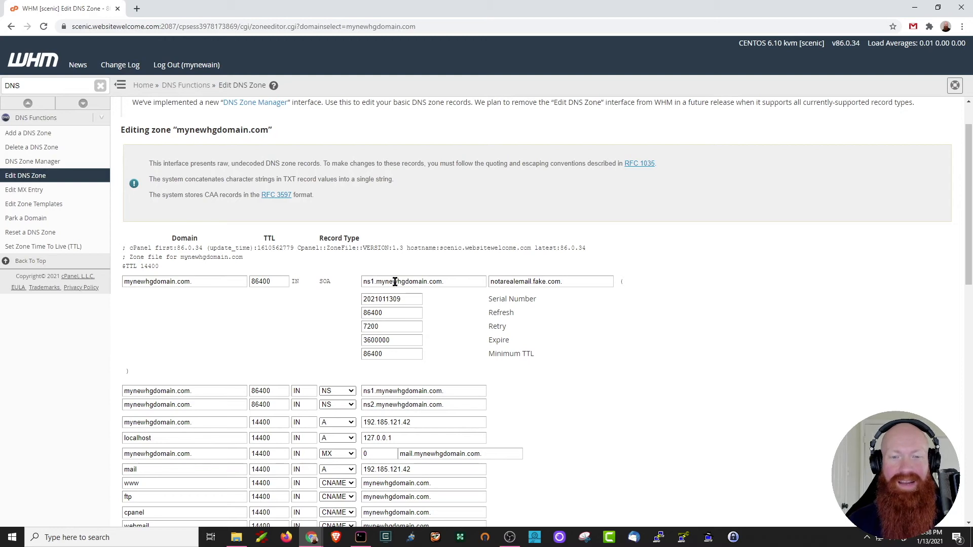
click(423, 281)
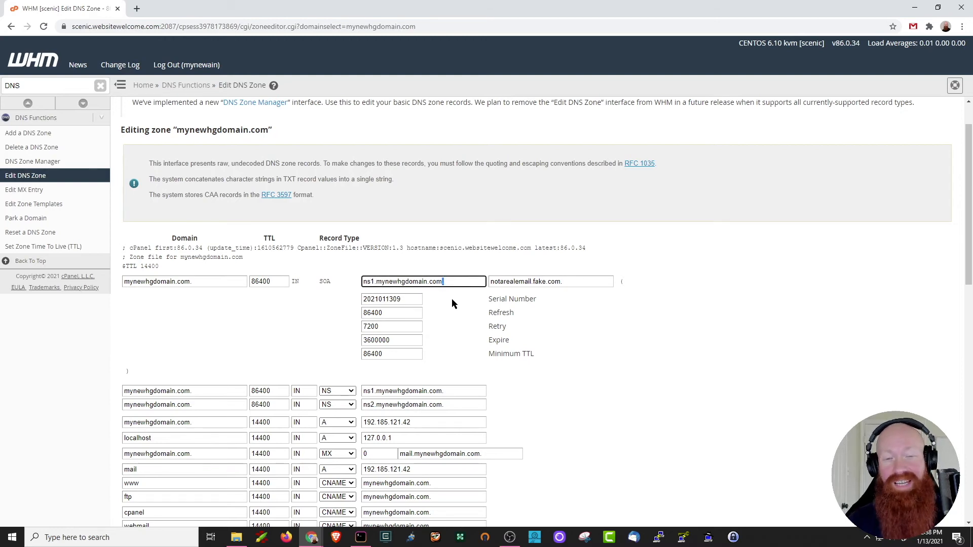
scroll(down, 3)
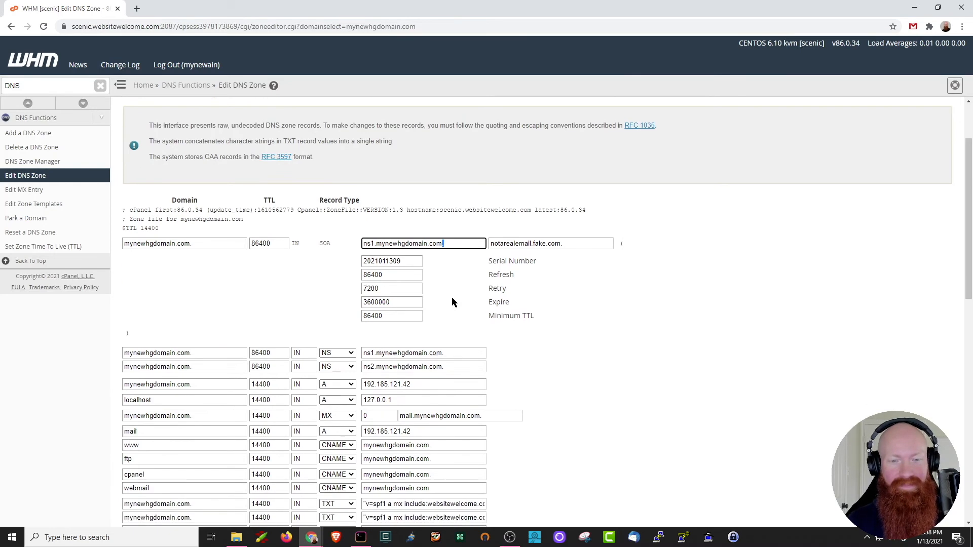
scroll(down, 3)
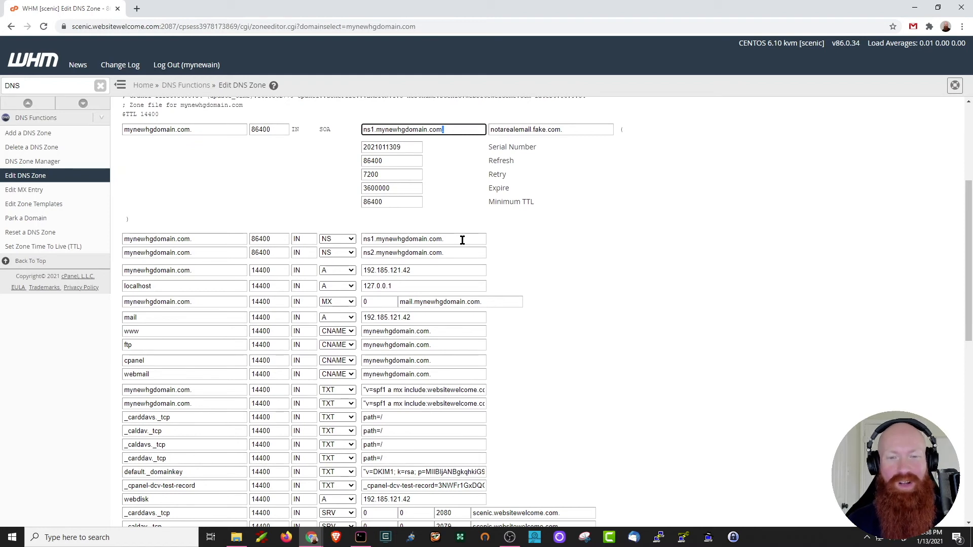
triple_click(423, 239)
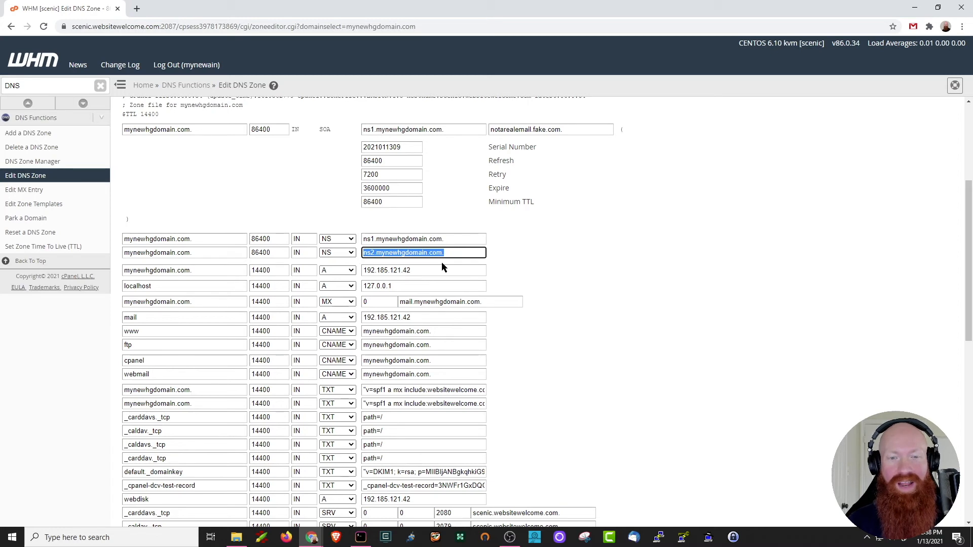
click(424, 239)
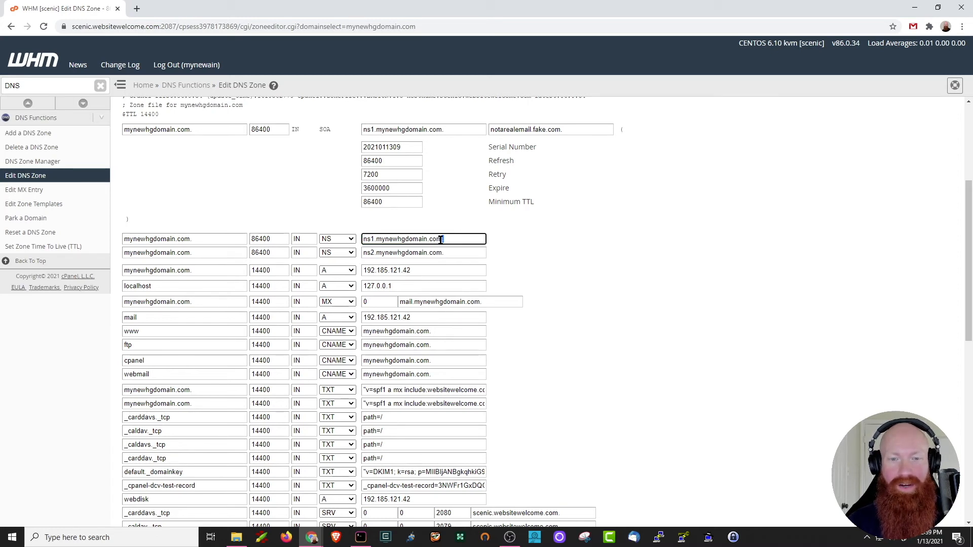
mouse_move(550, 241)
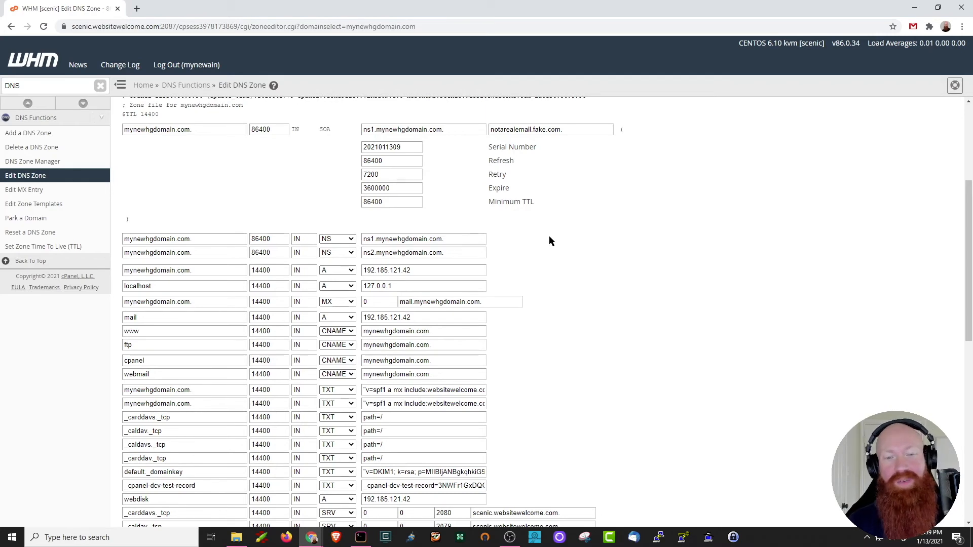
scroll(down, 3)
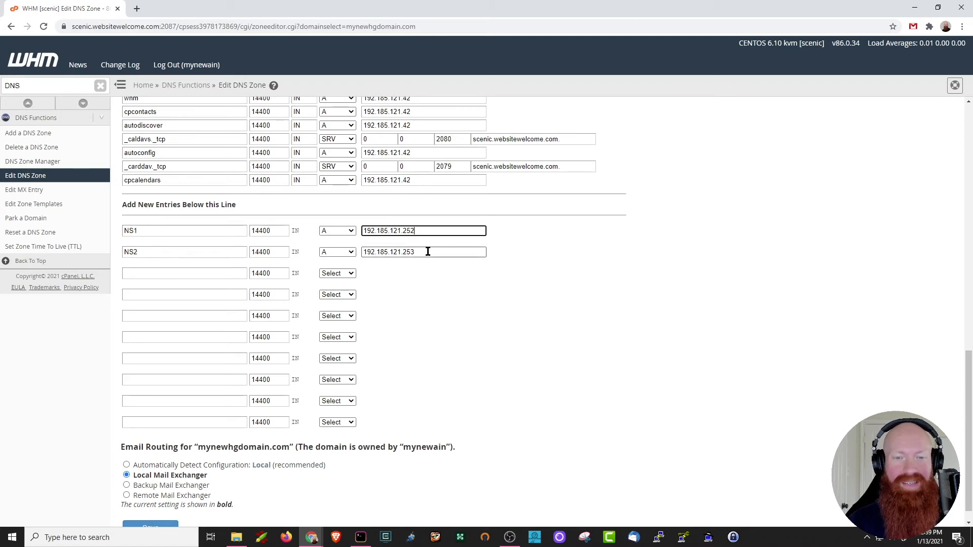
click(424, 251)
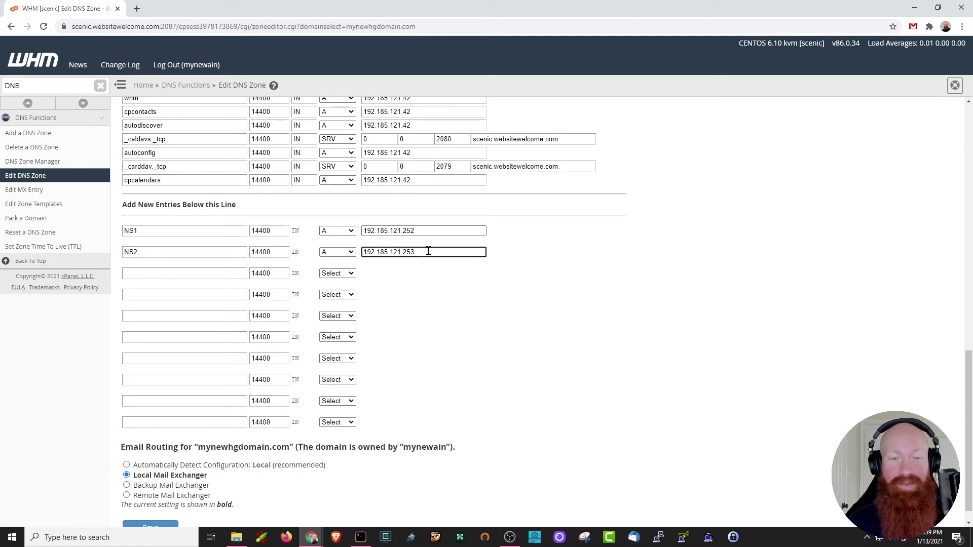
scroll(down, 3)
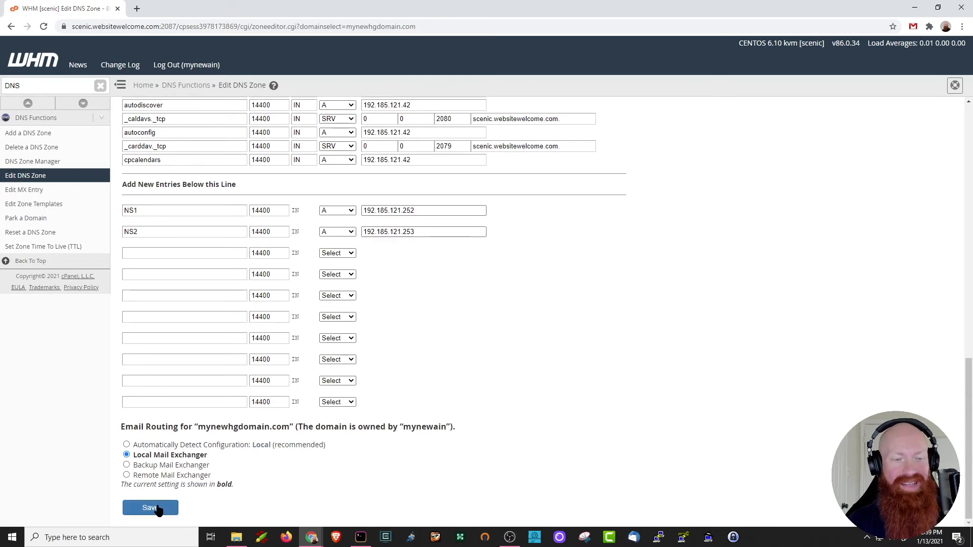
click(149, 508)
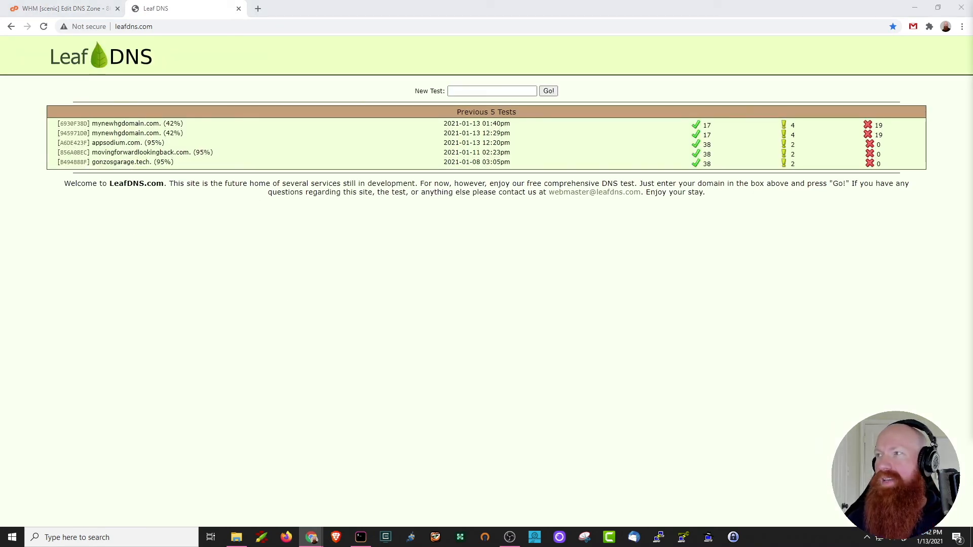
Open the earlier mynewhgdomain.com entry under Previous 5 Tests showing hostgator.com nameservers and failures
click(491, 91)
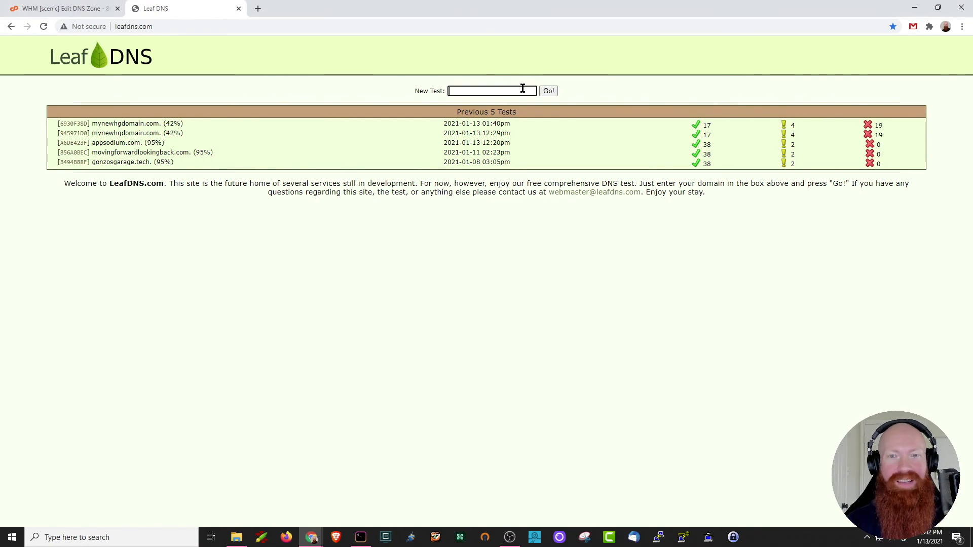
click(124, 123)
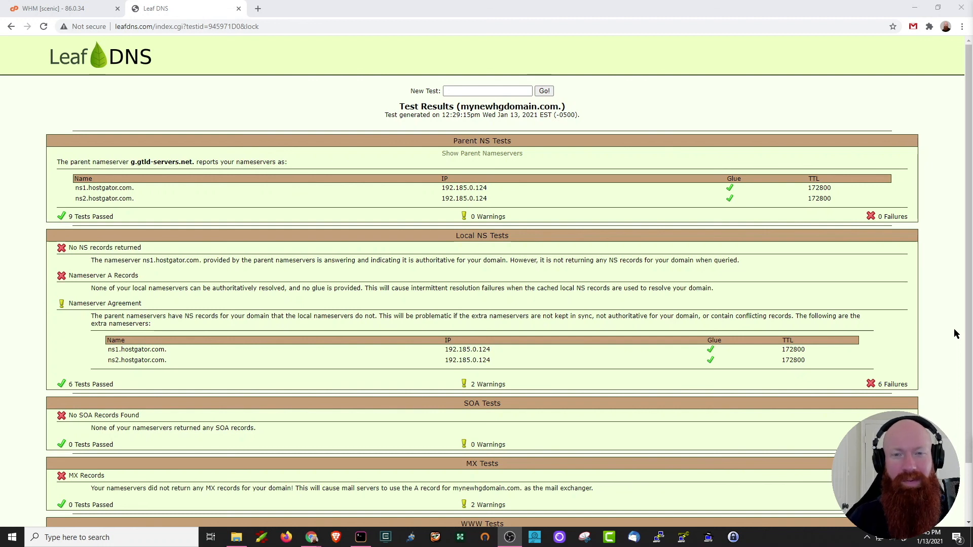
Run a new test for mynewhgdomain.com confirming ns1/ns2.mynewhgdomain.com resolve with zero failures
double_click(508, 106)
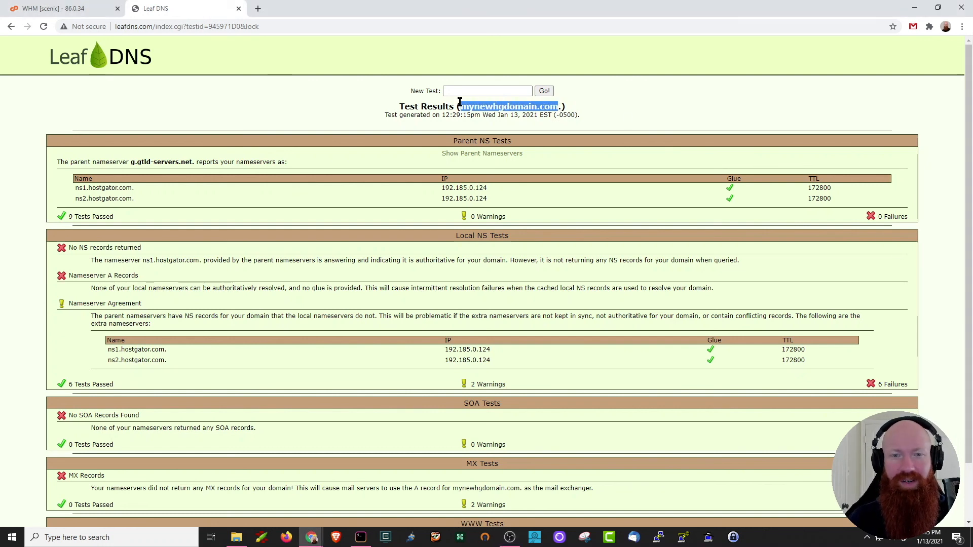
text(mynewhgdomain.com)
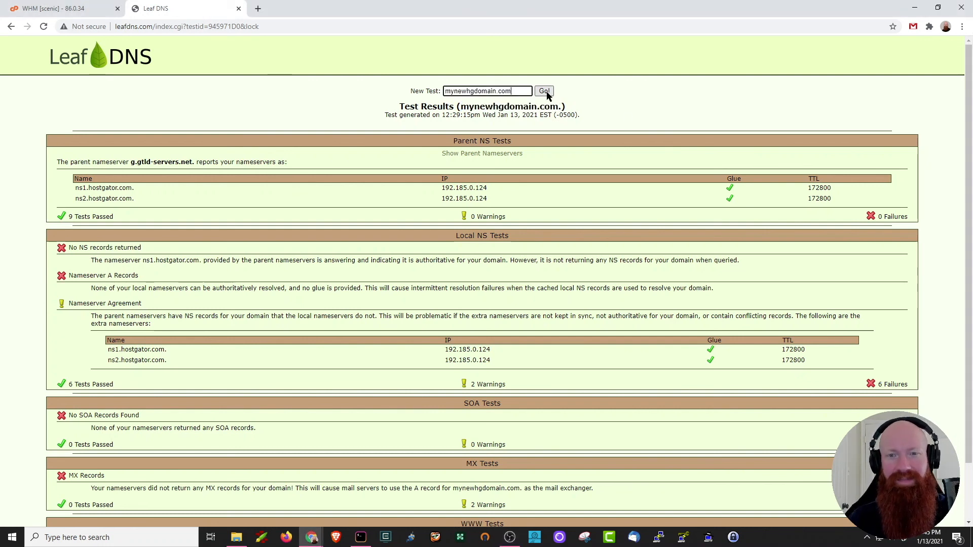
click(543, 91)
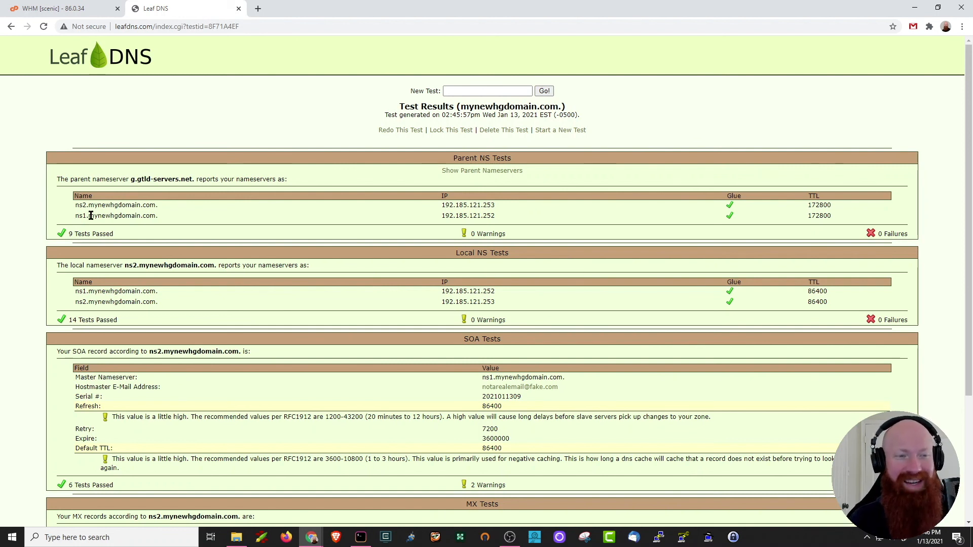
mouse_move(191, 226)
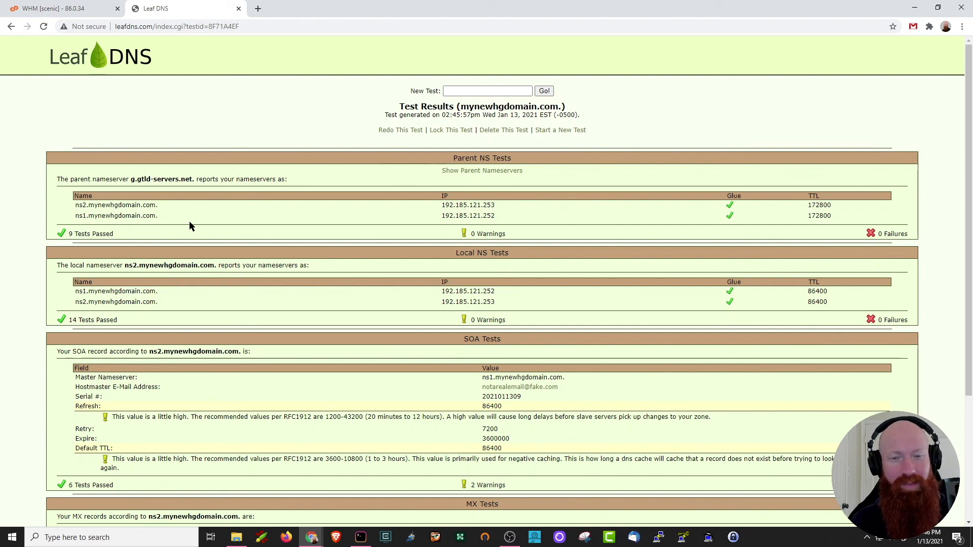
mouse_move(938, 379)
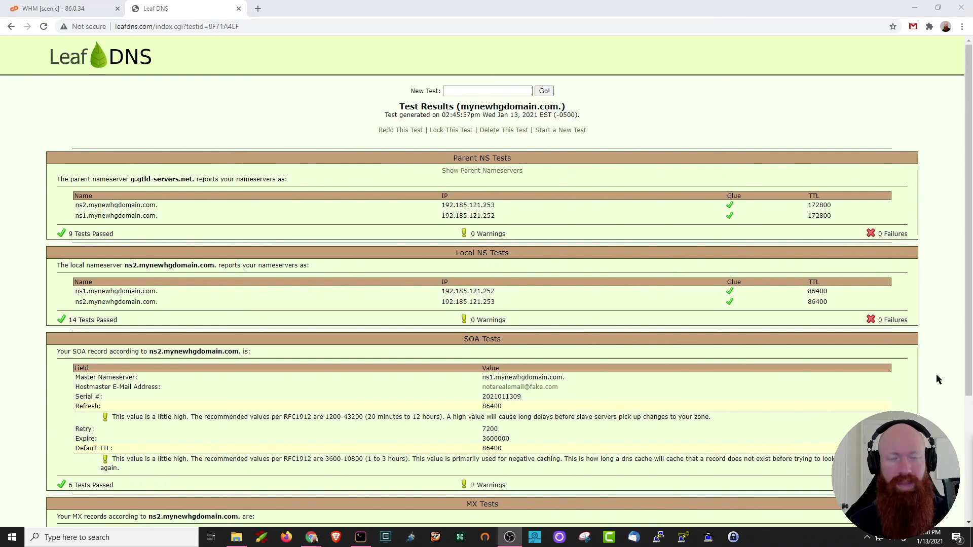